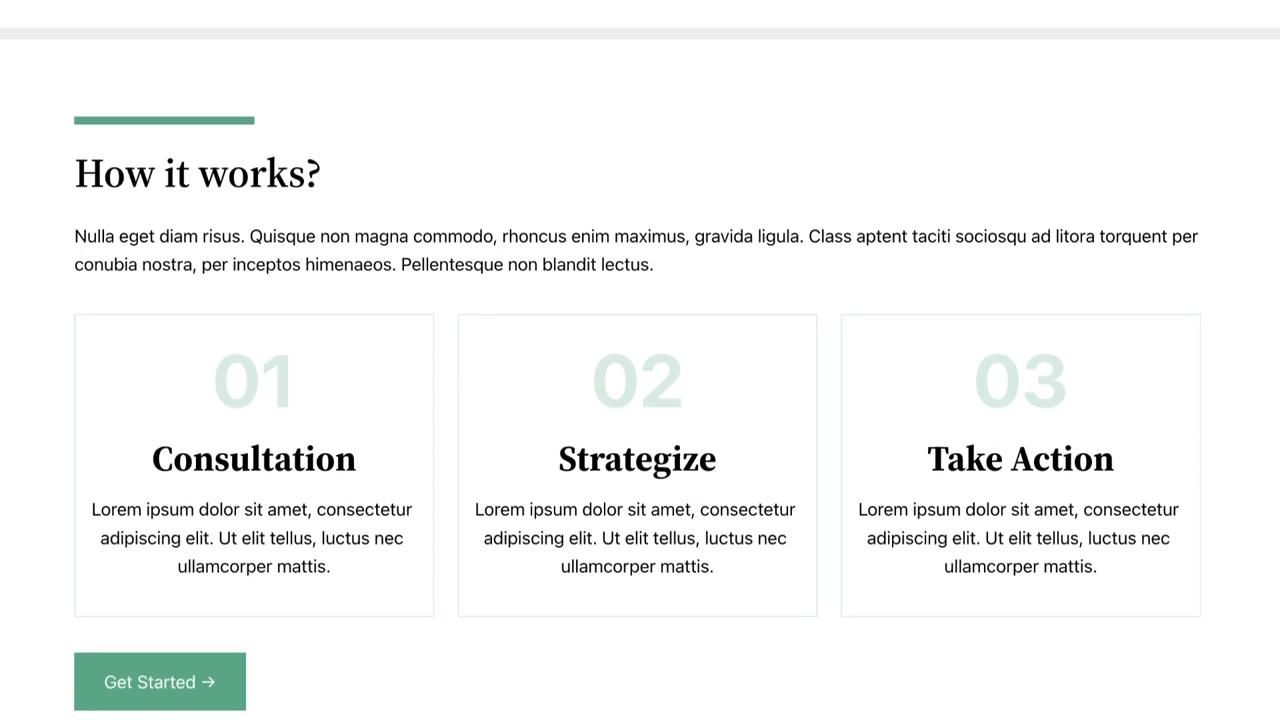
# Step: Scroll to the new post titled 'Columns block' with its empty content line
pyautogui.scroll(-3)
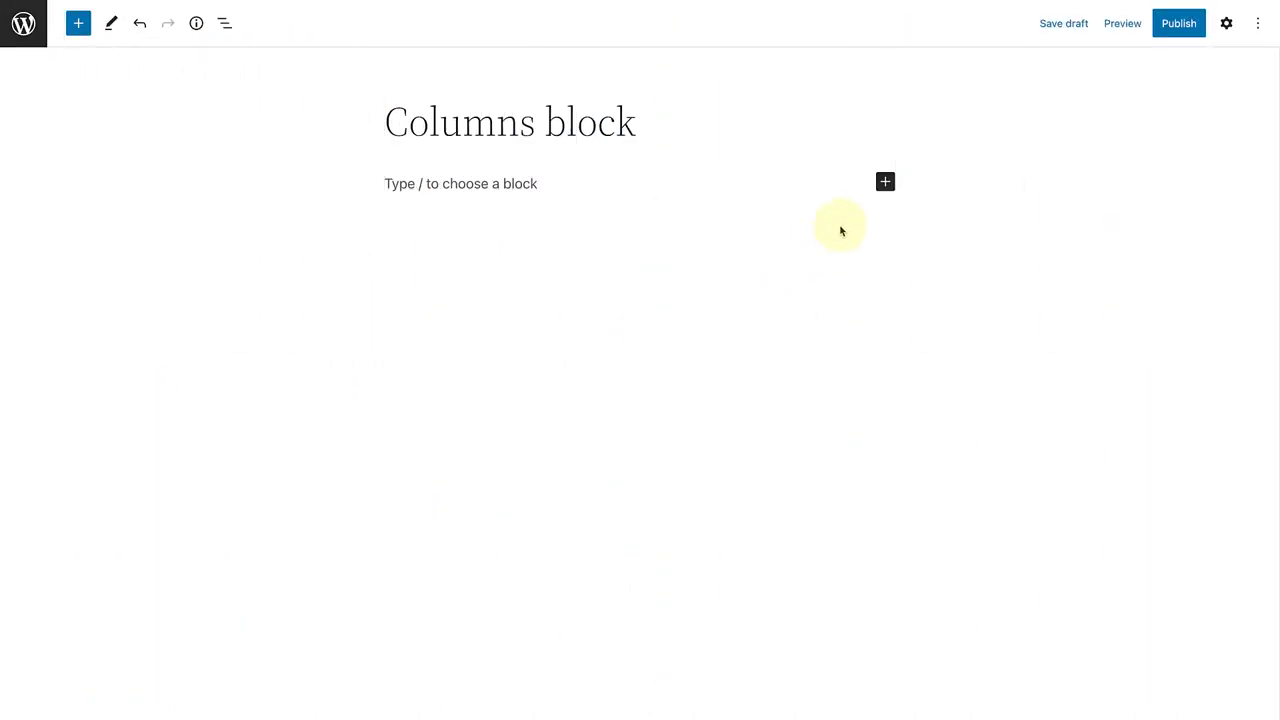
# Step: Insert a Columns block using the 33/33/33 three-equal-columns variation
pyautogui.click(884, 180)
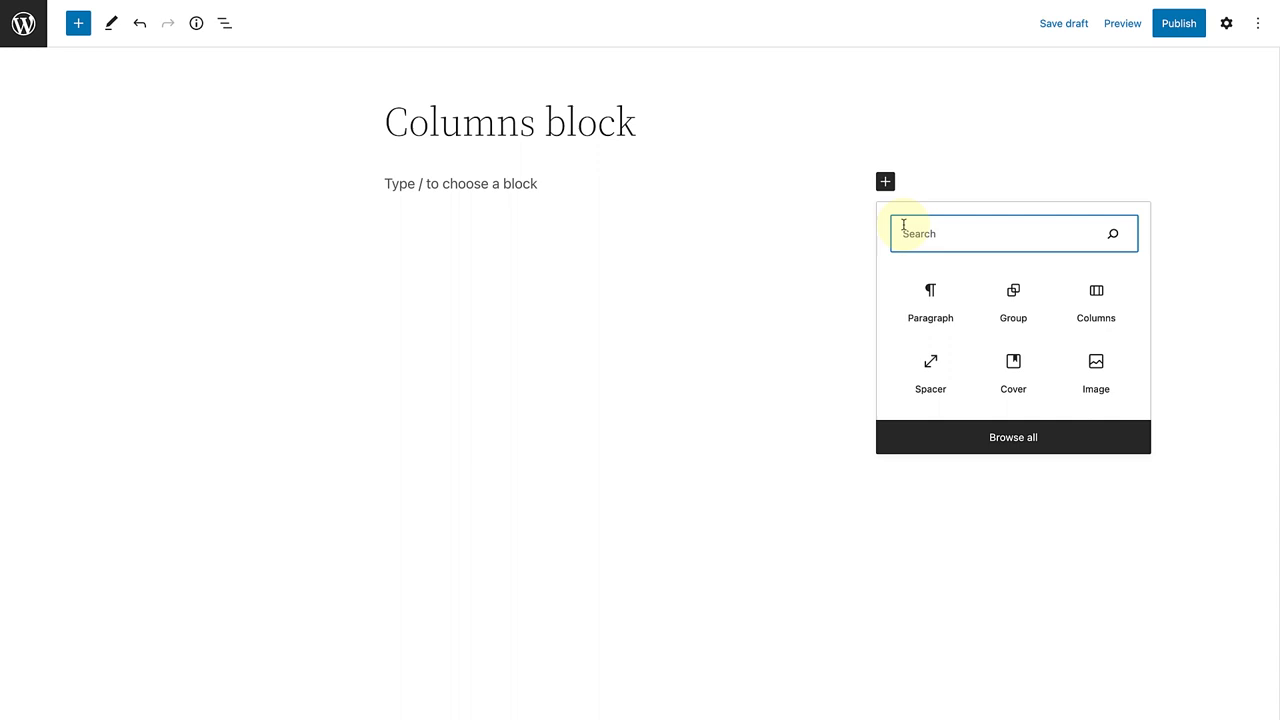
pyautogui.write('Columns')
pyautogui.click(622, 184)
pyautogui.write('/')
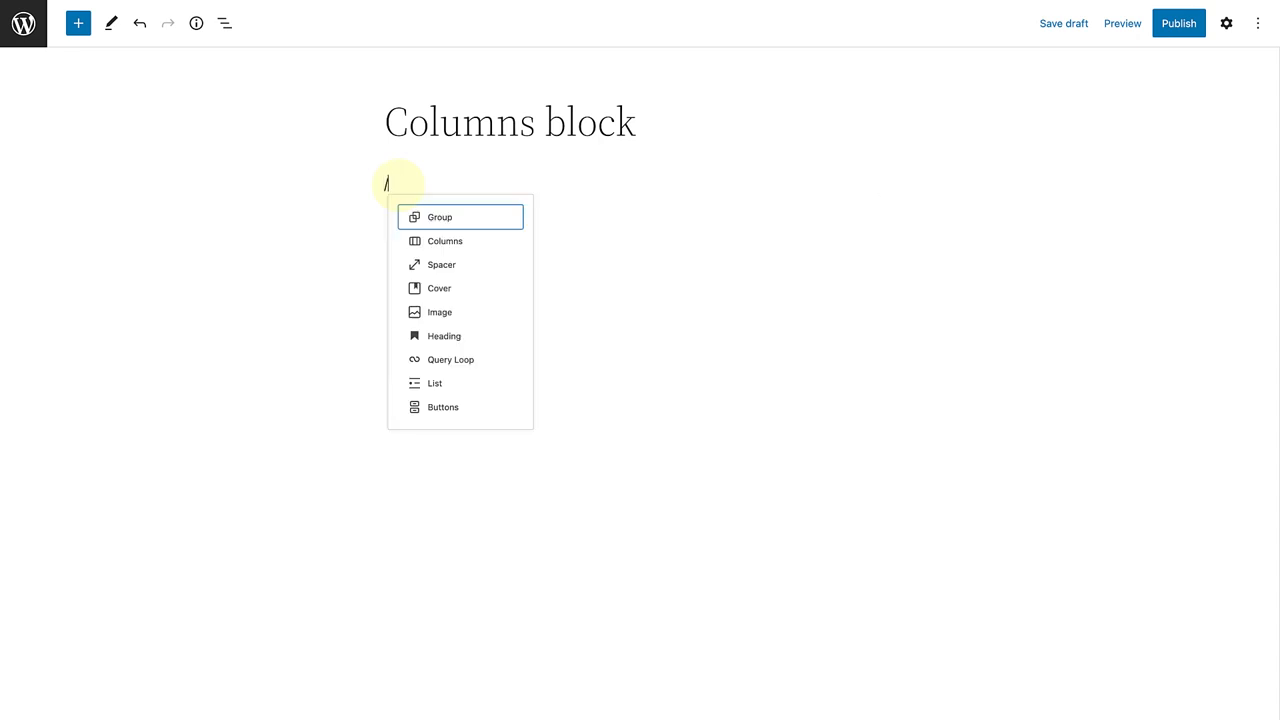
pyautogui.write('Columns')
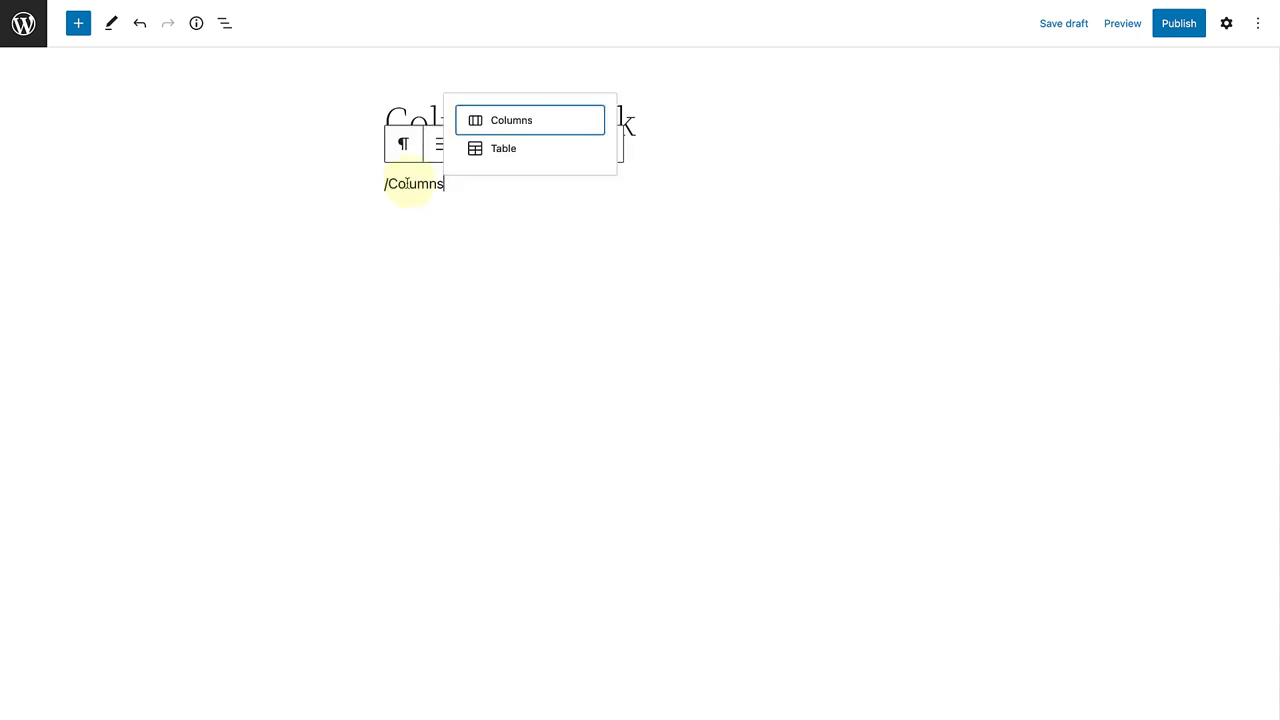
pyautogui.click(512, 120)
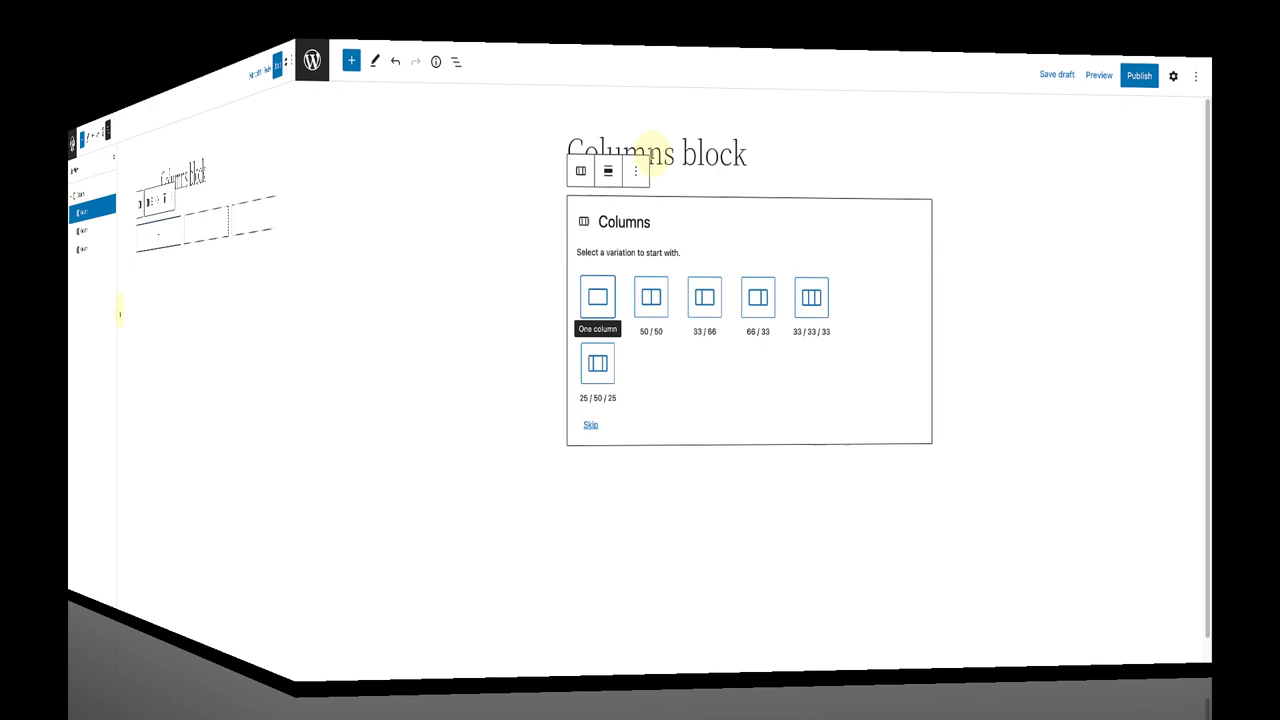
pyautogui.click(812, 296)
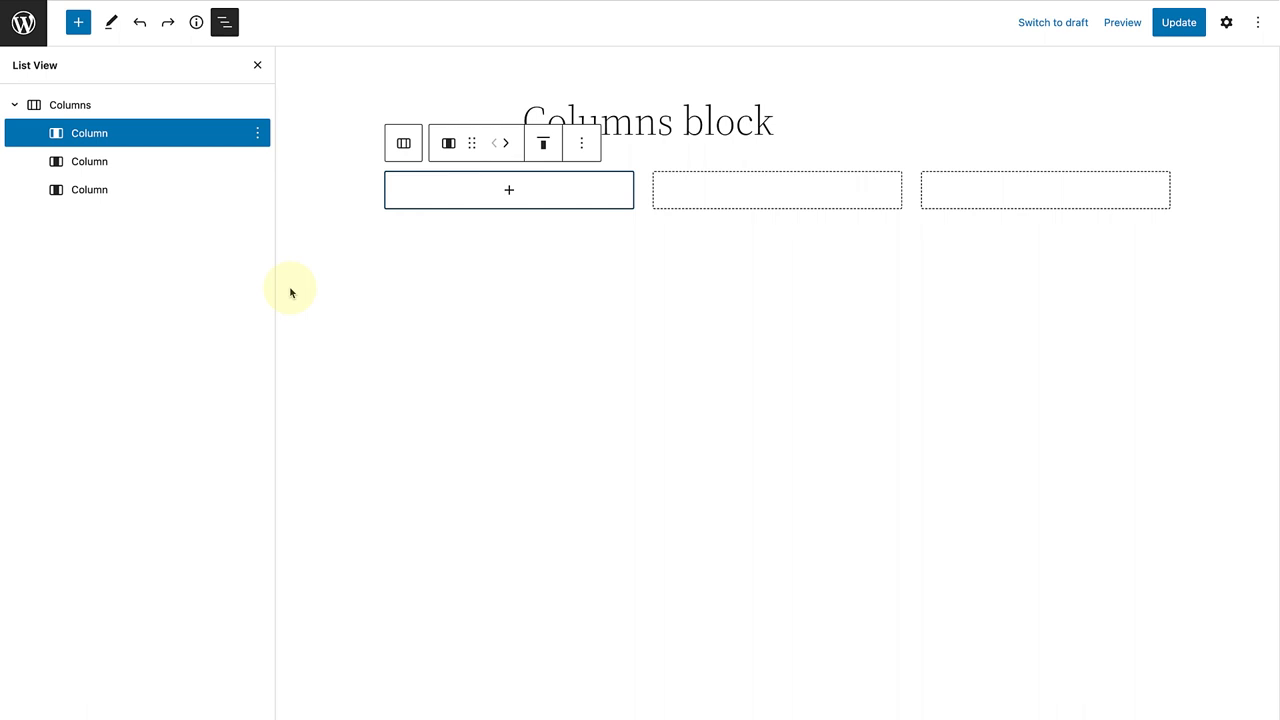
pyautogui.moveTo(410, 264)
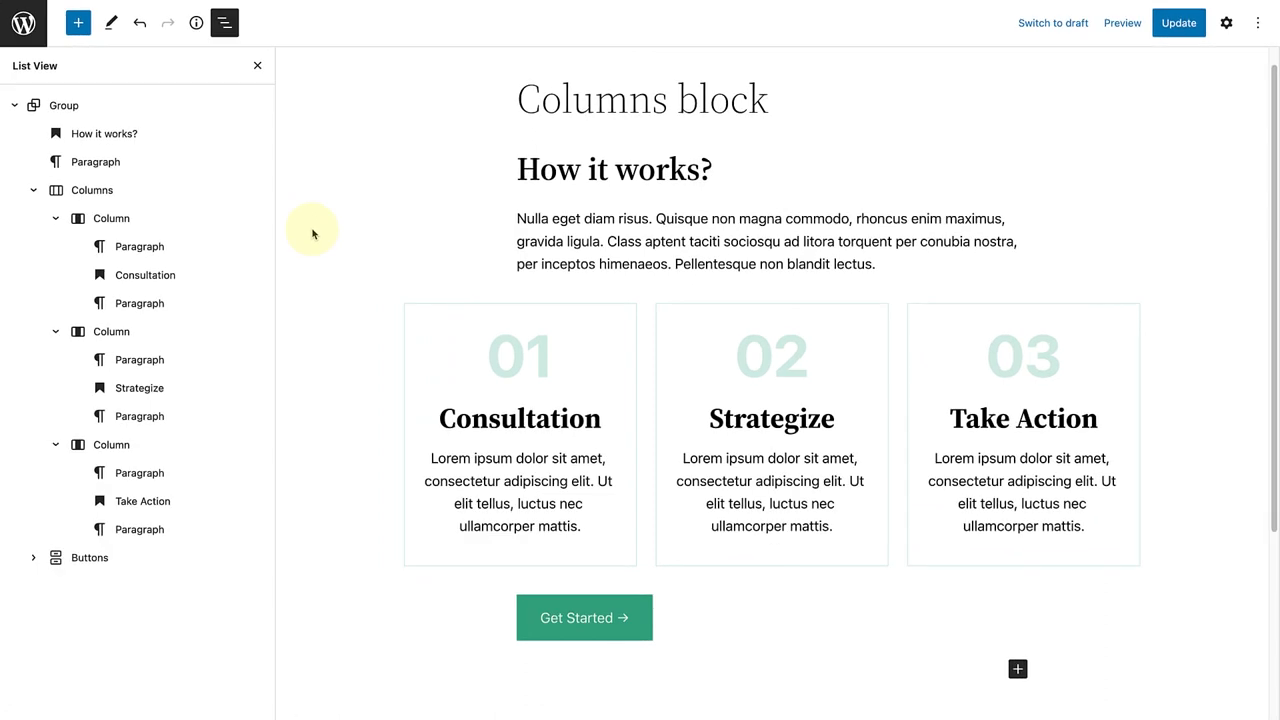
# Step: Select the Columns block holding the Consultation, Strategize and Take Action steps
pyautogui.click(92, 190)
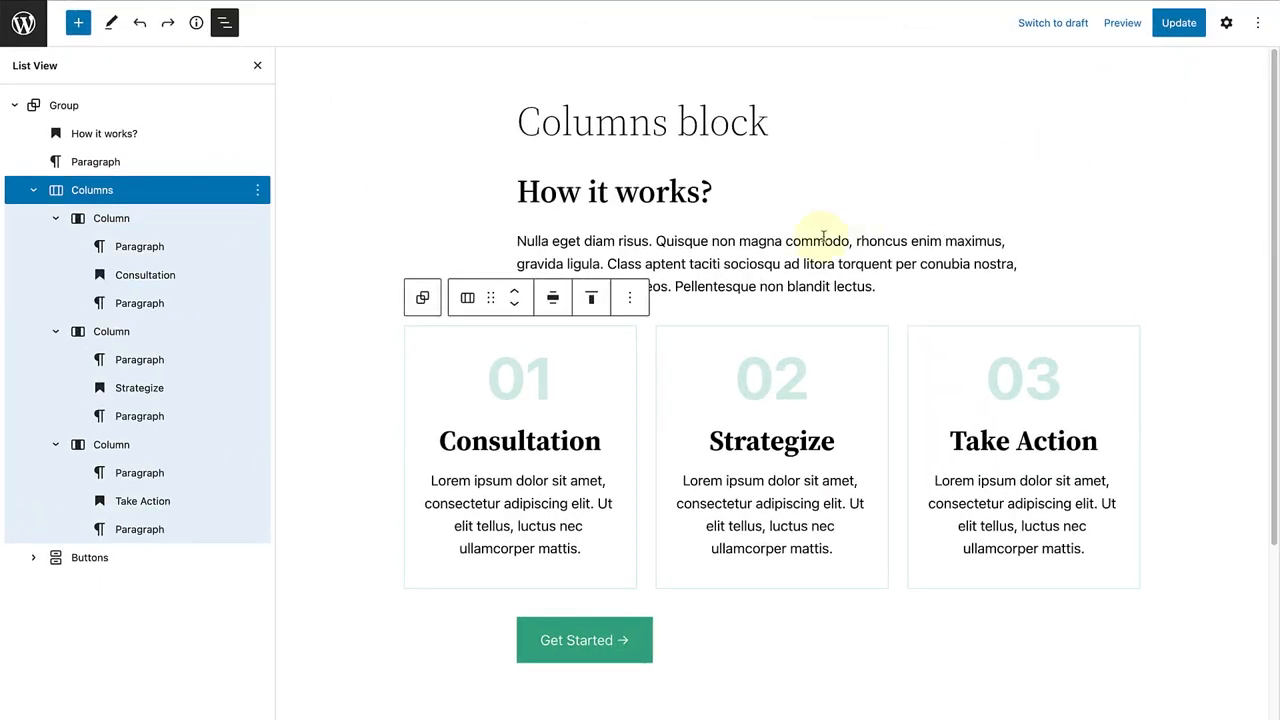
pyautogui.click(552, 298)
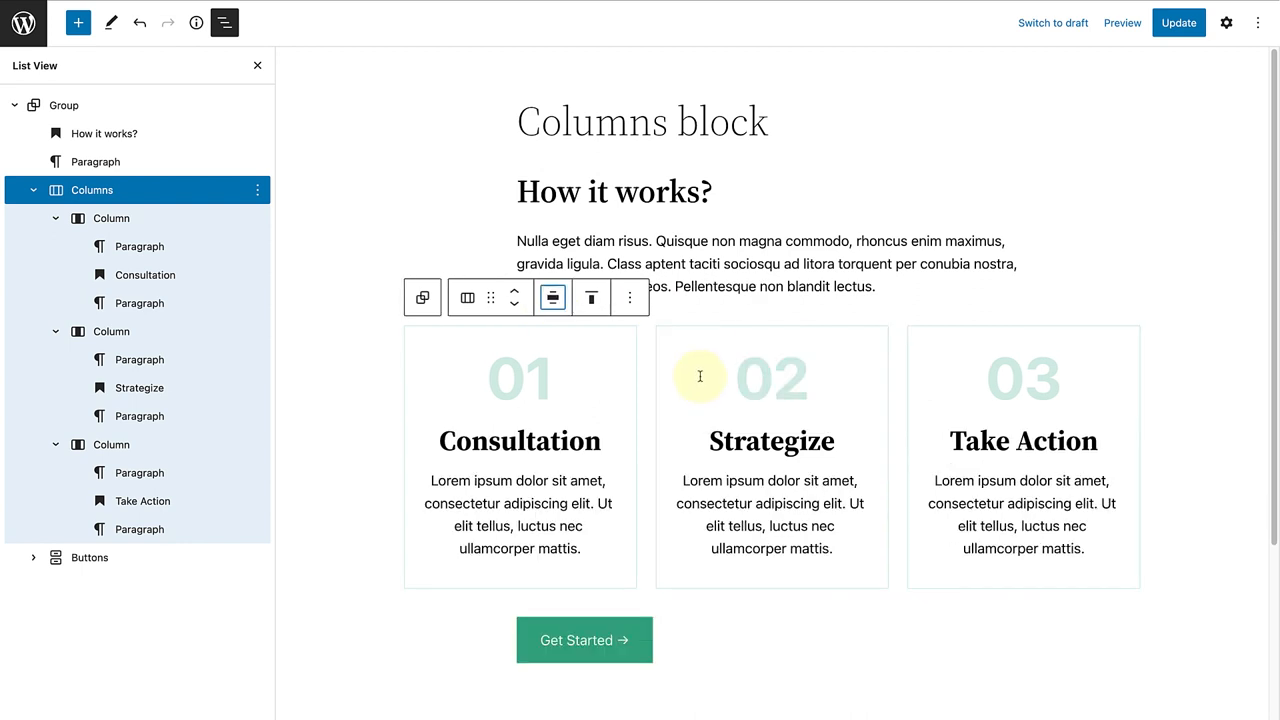
# Step: Duplicate the Take Action column to create the fourth step column, 04 Launch
pyautogui.click(112, 444)
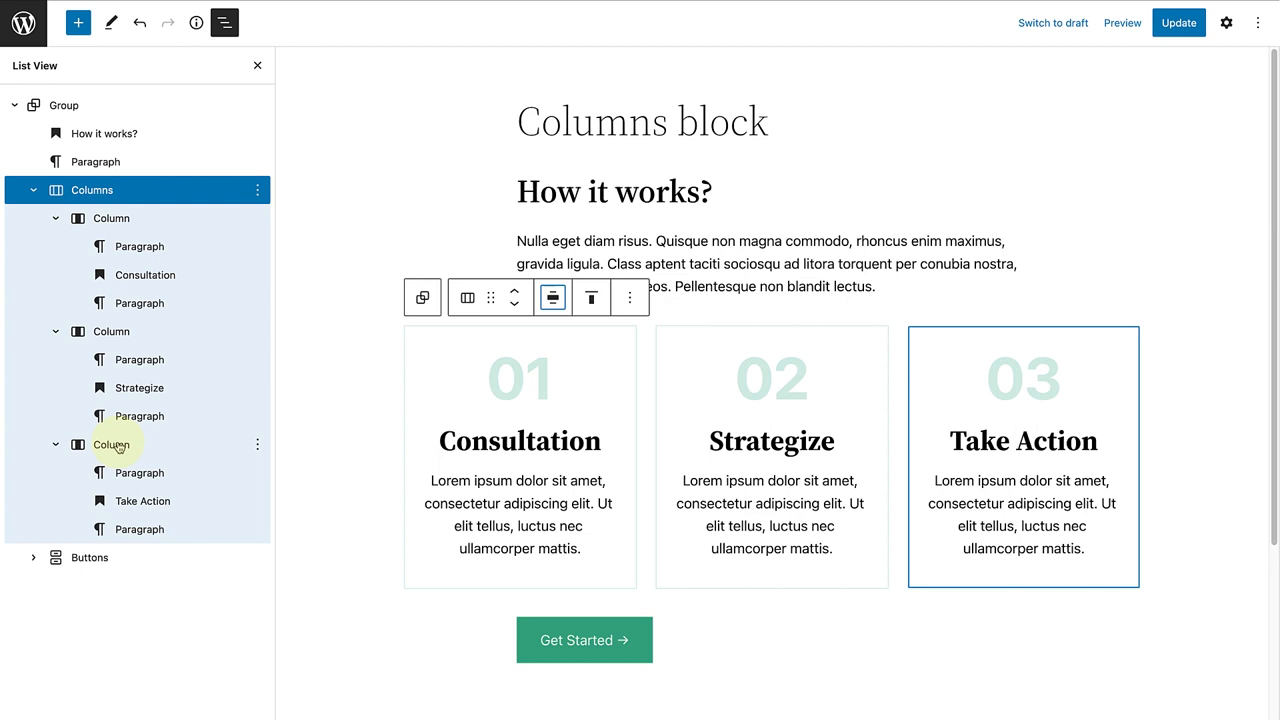
pyautogui.click(112, 444)
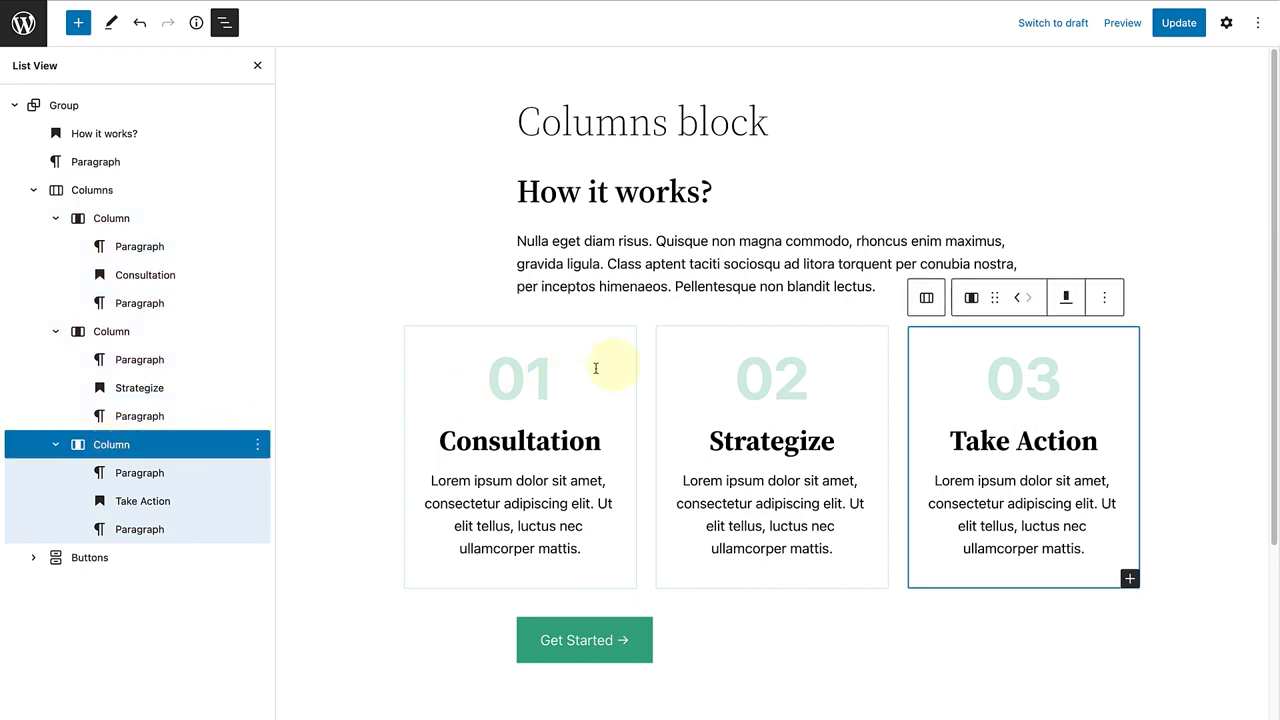
pyautogui.click(1104, 296)
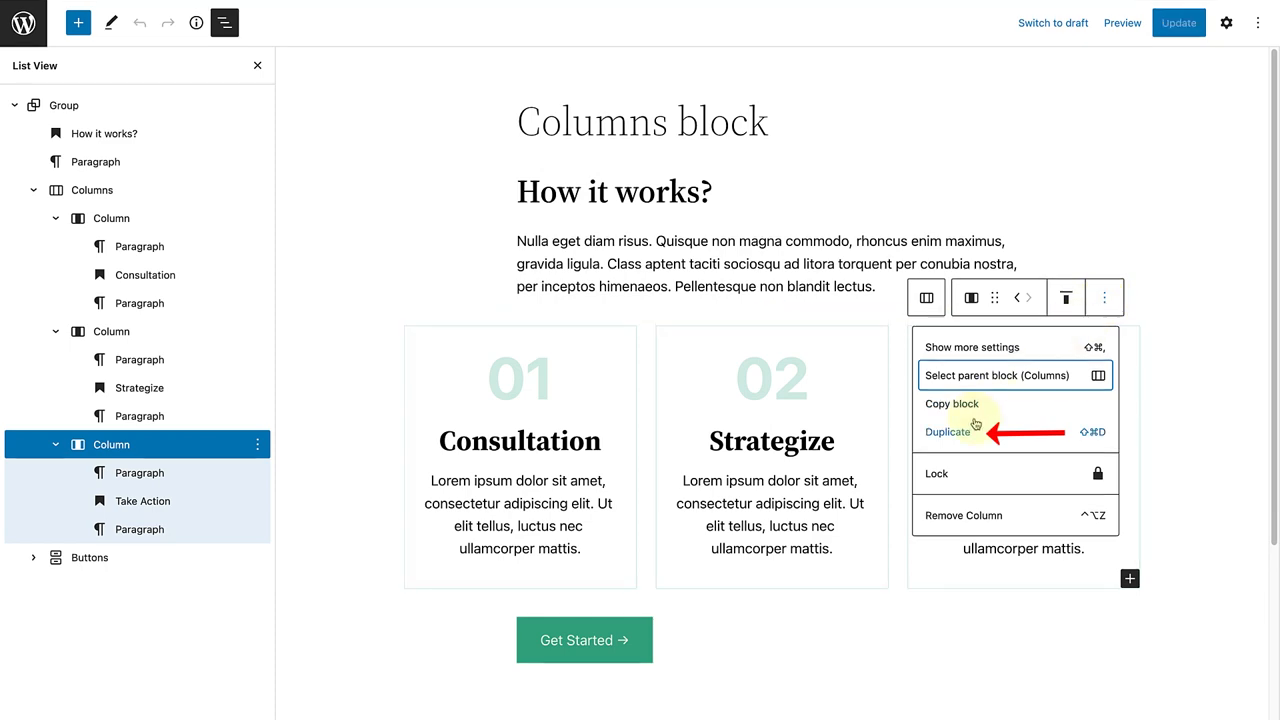
pyautogui.click(948, 432)
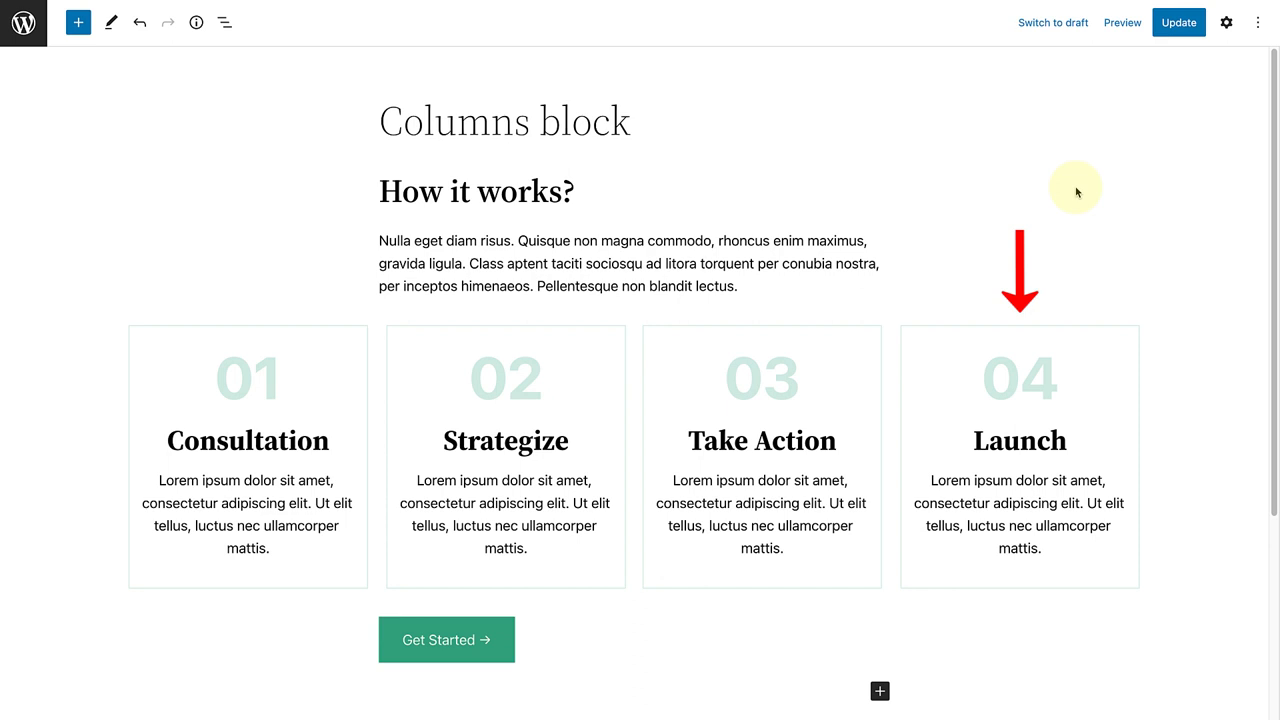
pyautogui.click(224, 22)
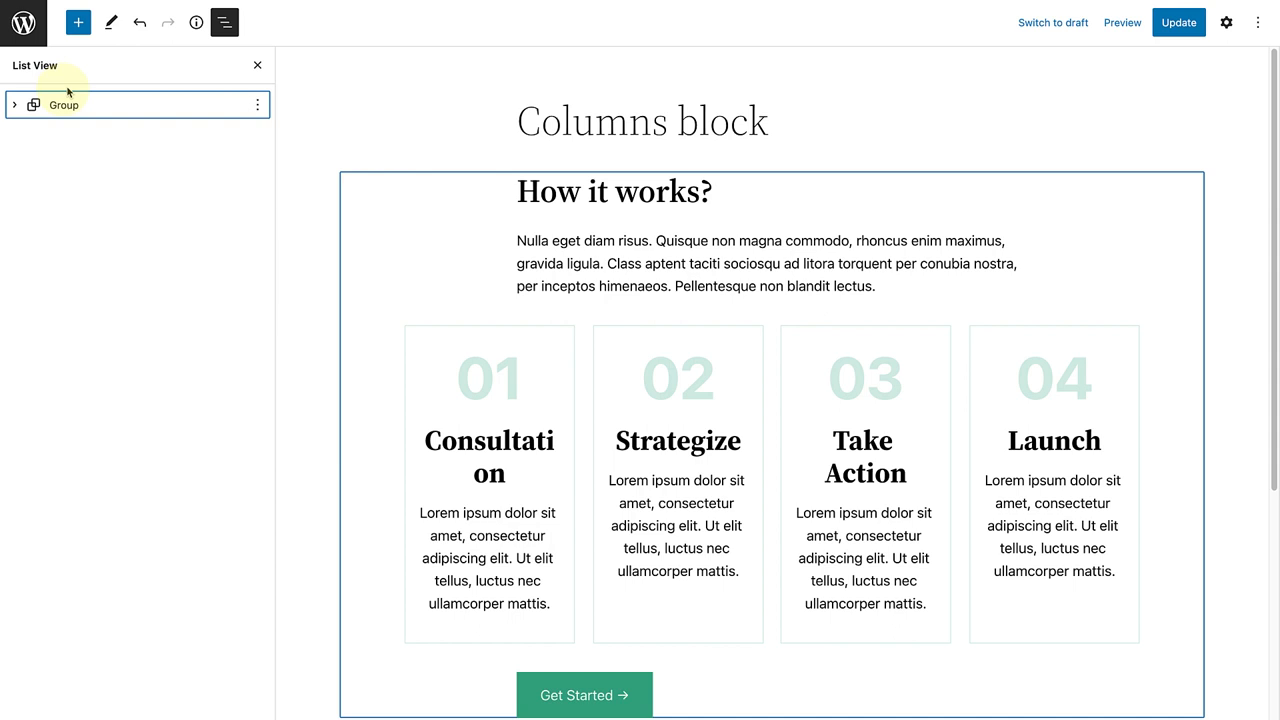
pyautogui.click(16, 104)
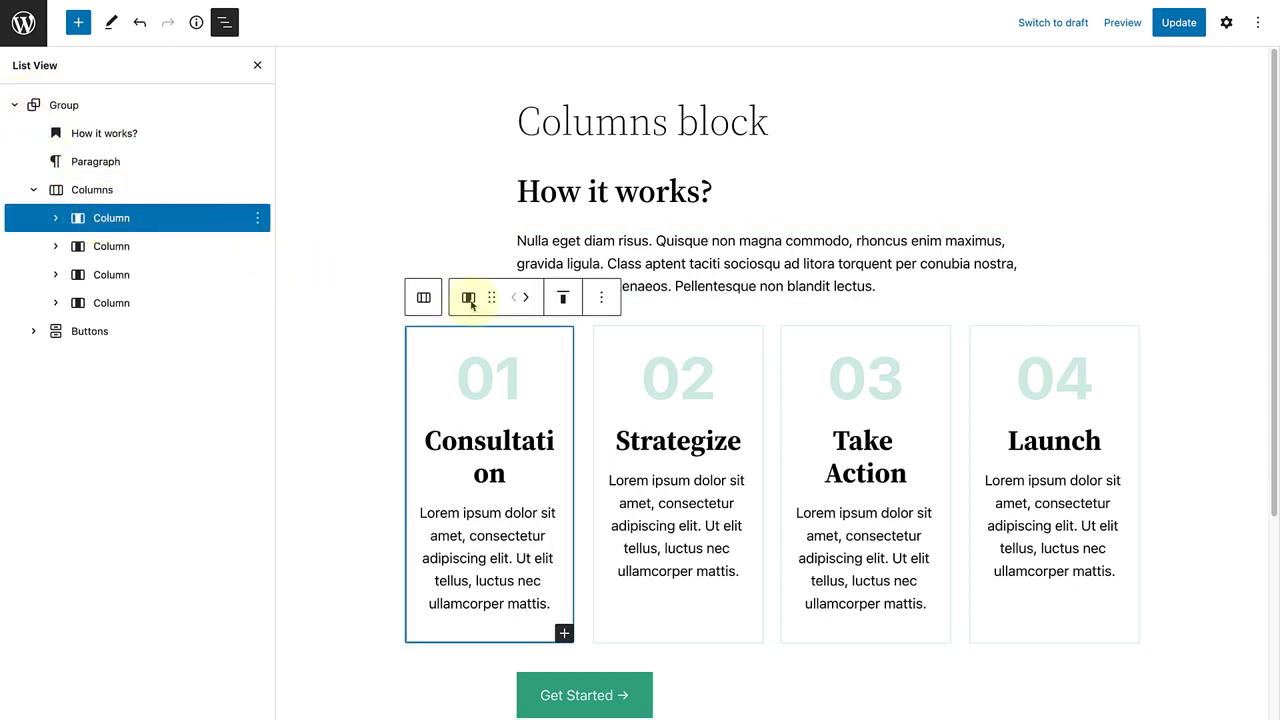
pyautogui.click(524, 296)
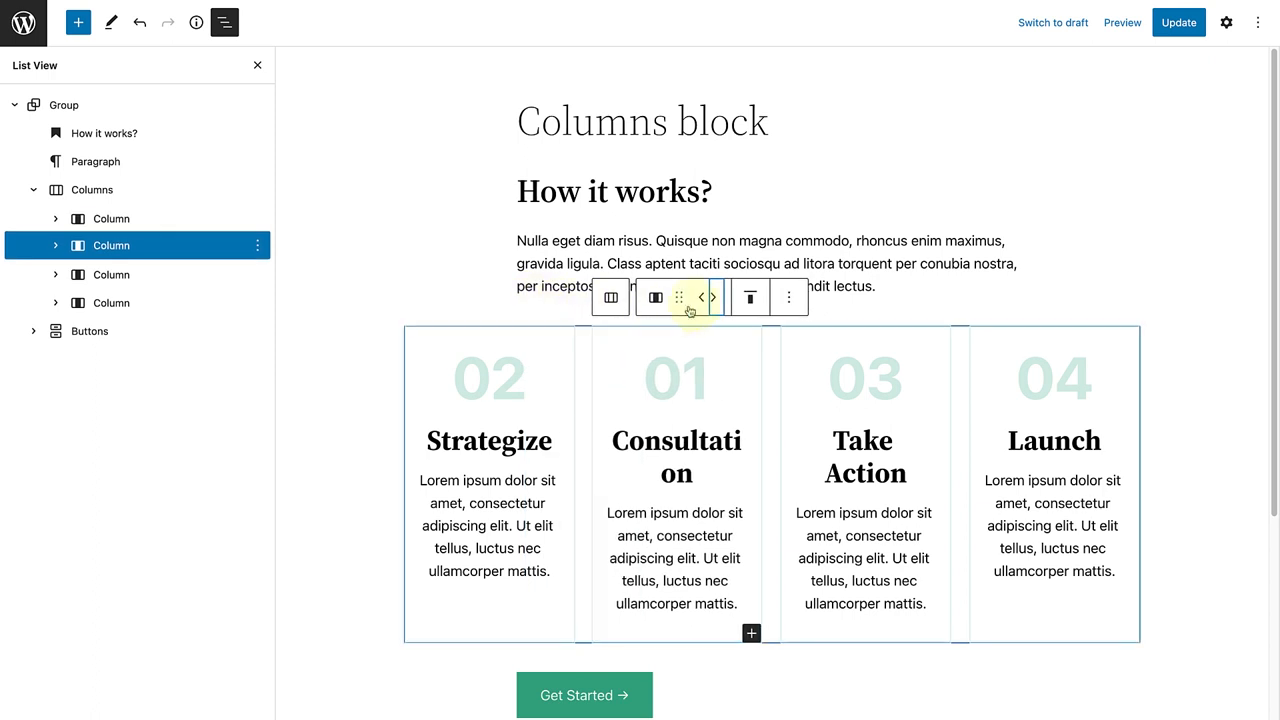
pyautogui.click(712, 296)
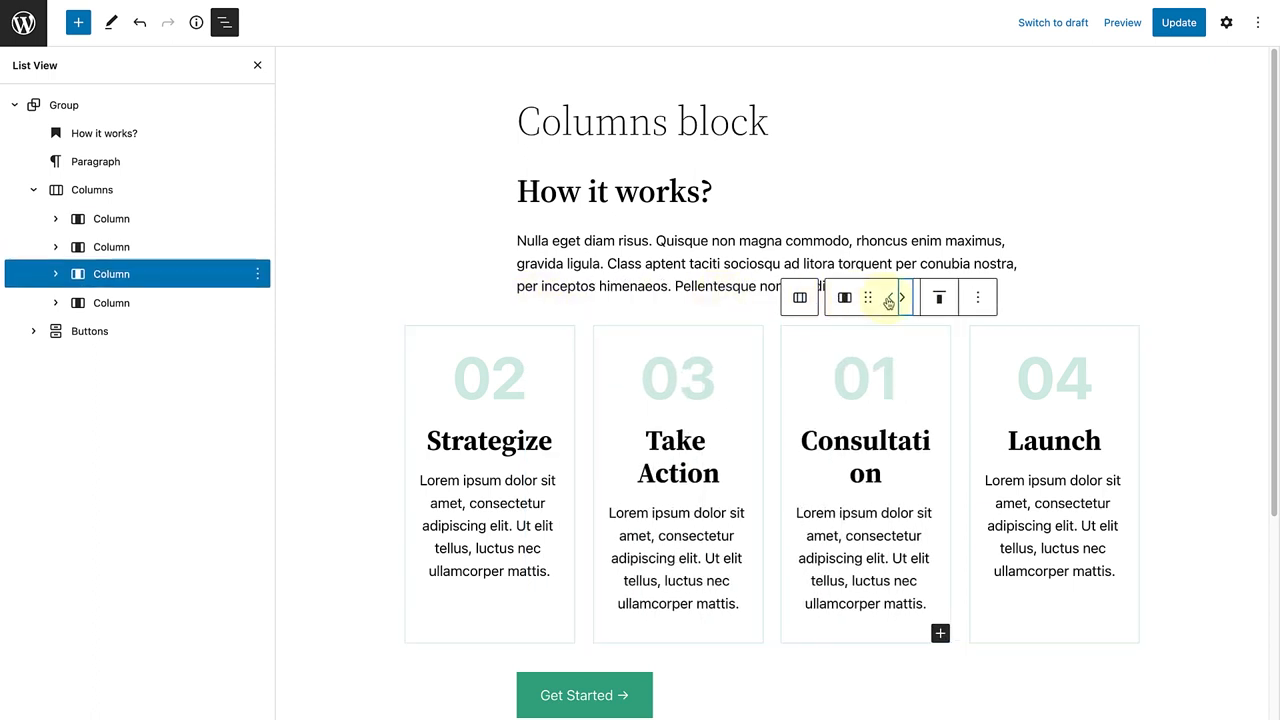
pyautogui.click(888, 296)
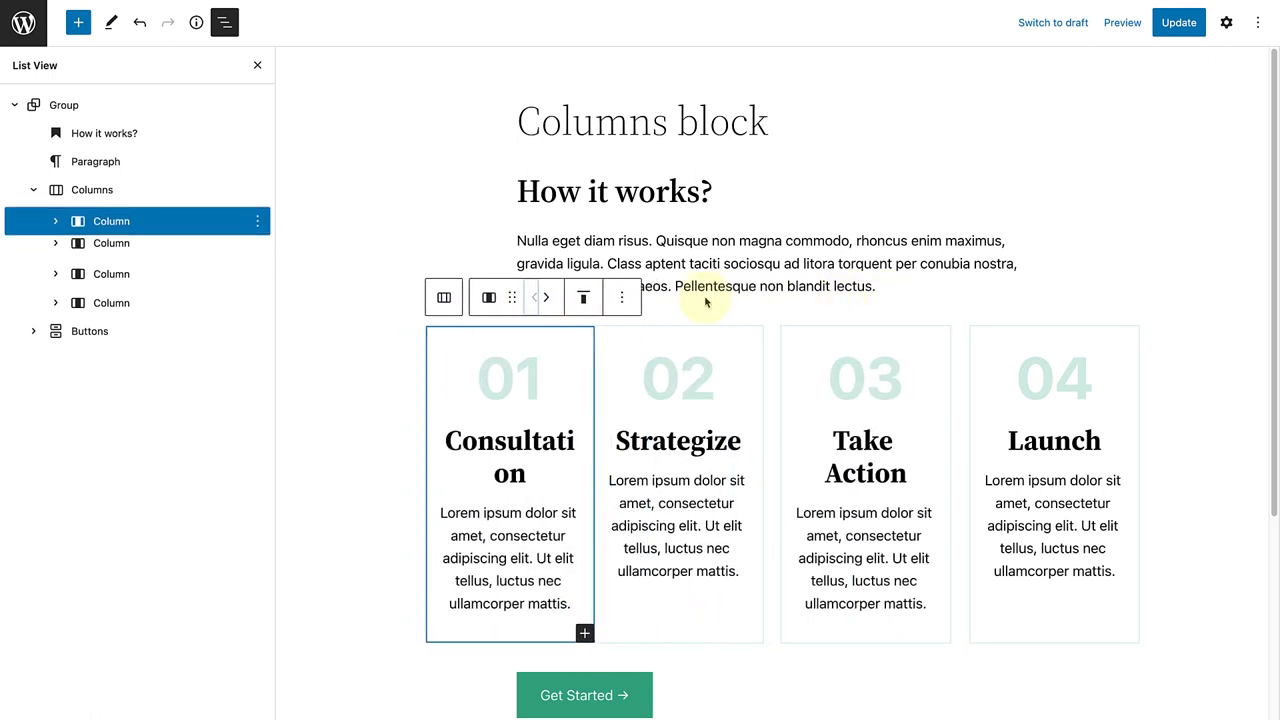
pyautogui.click(112, 244)
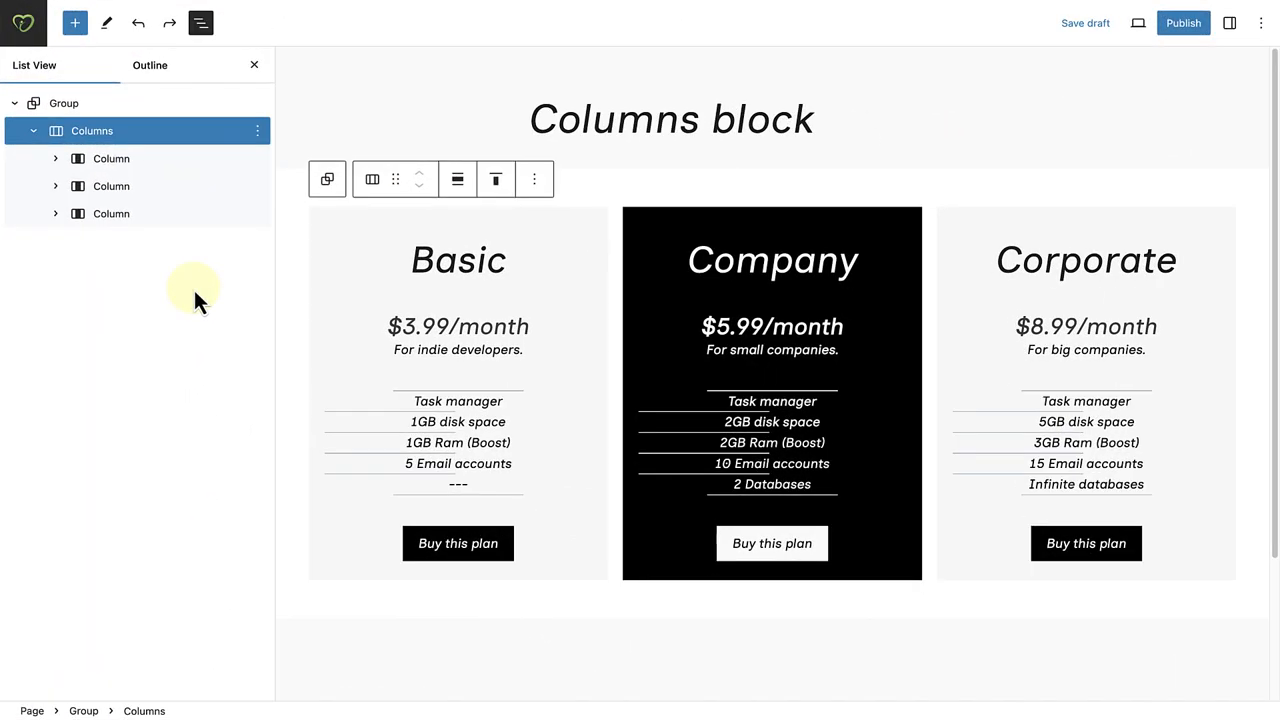
pyautogui.moveTo(624, 404)
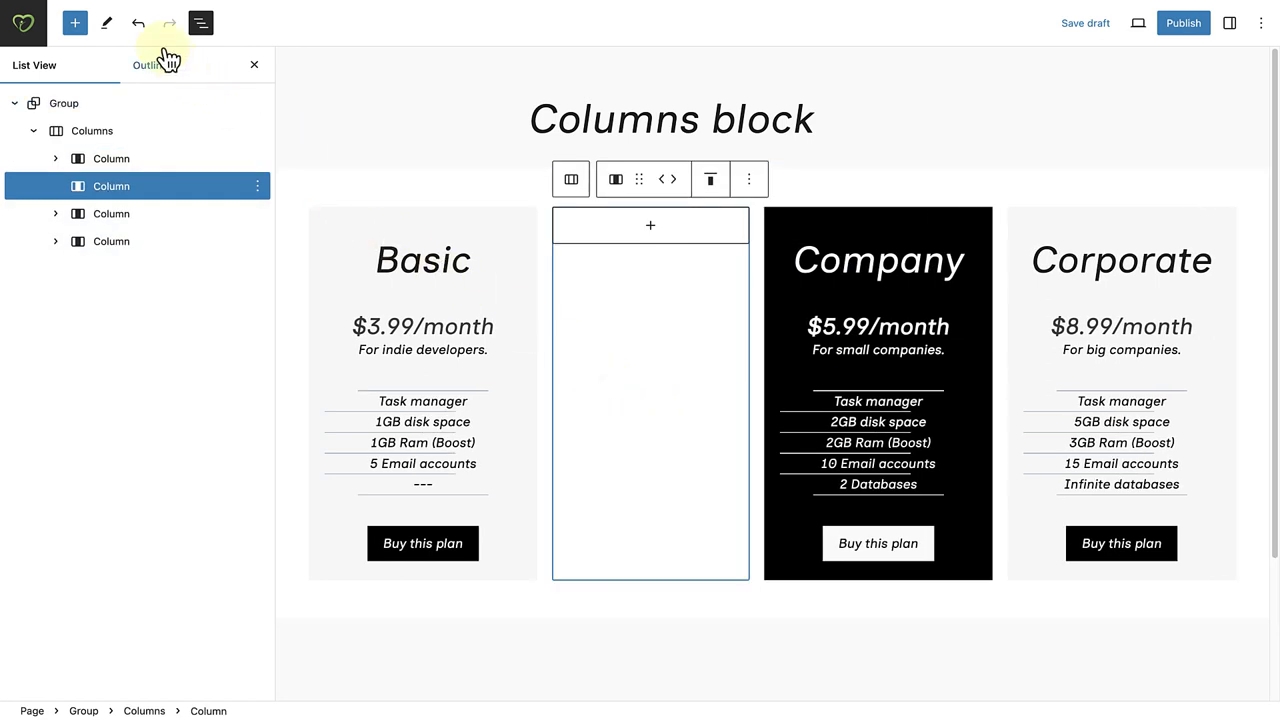
# Step: Raise the Columns count above 3 in the block settings, then return it to 3
pyautogui.click(92, 130)
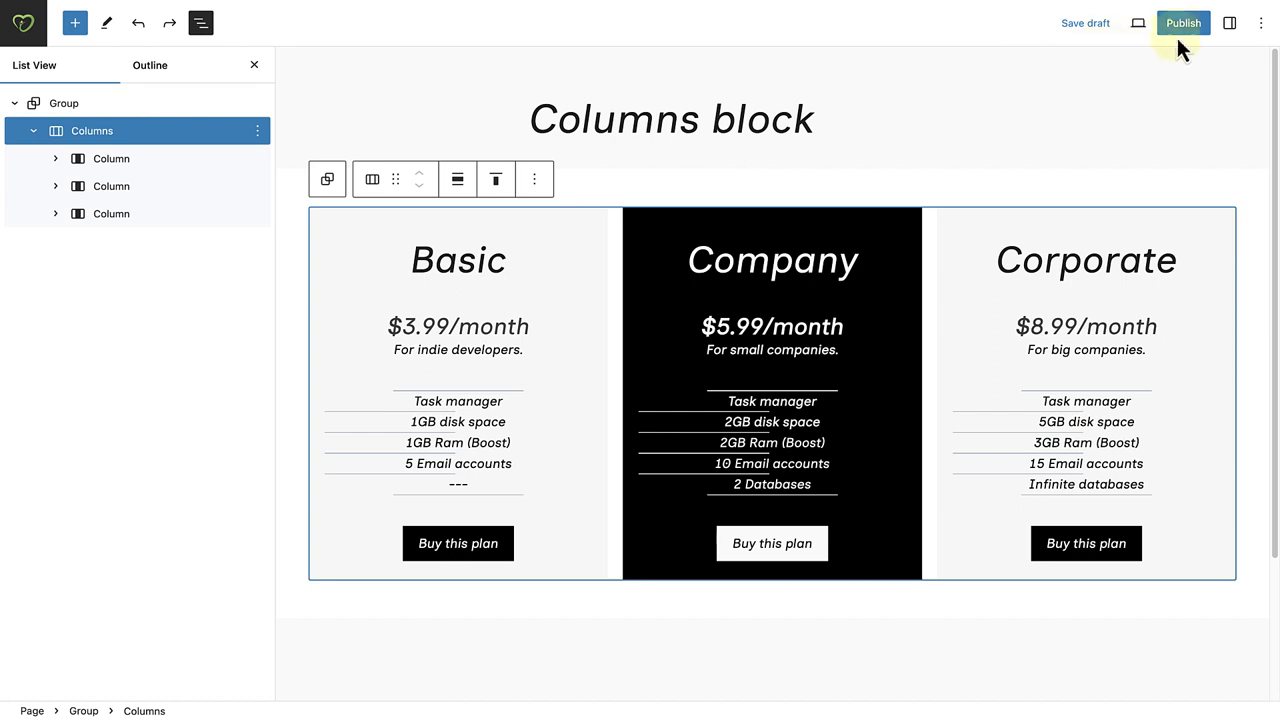
pyautogui.click(1228, 22)
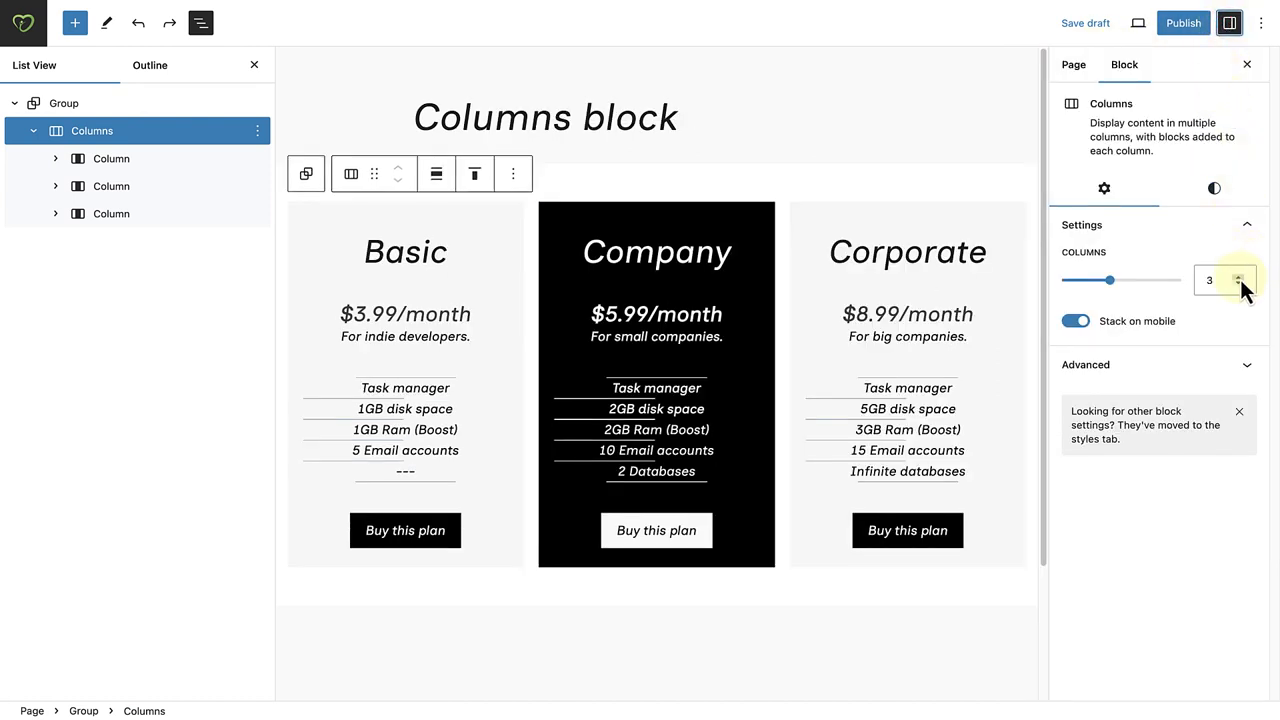
pyautogui.click(1240, 274)
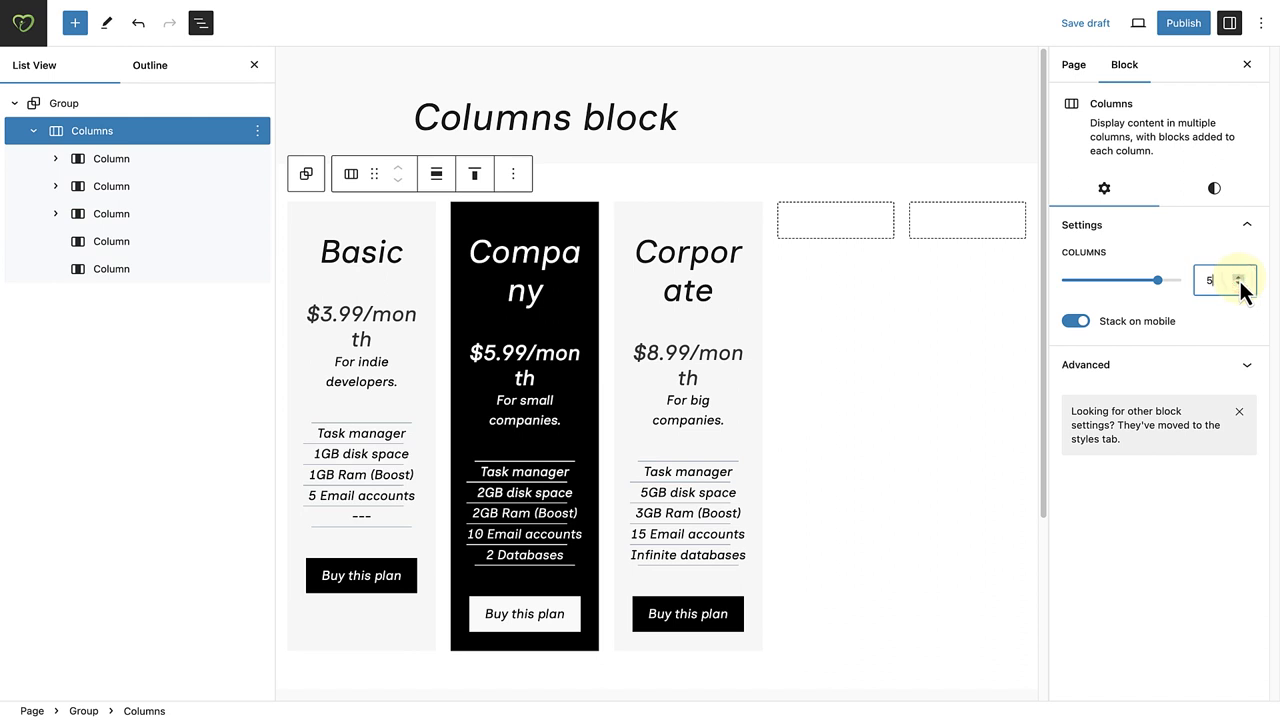
pyautogui.click(1240, 288)
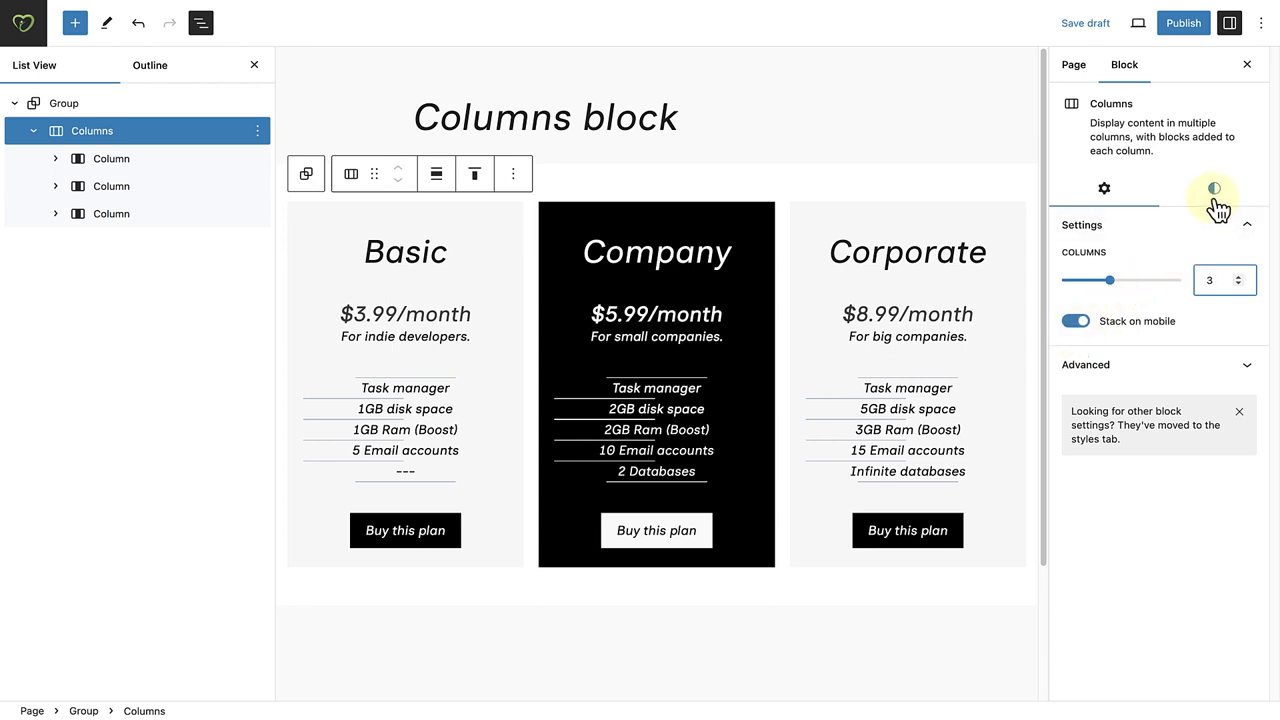
# Step: In the block's Styles, try Large typography size, then settle on Medium
pyautogui.click(1214, 188)
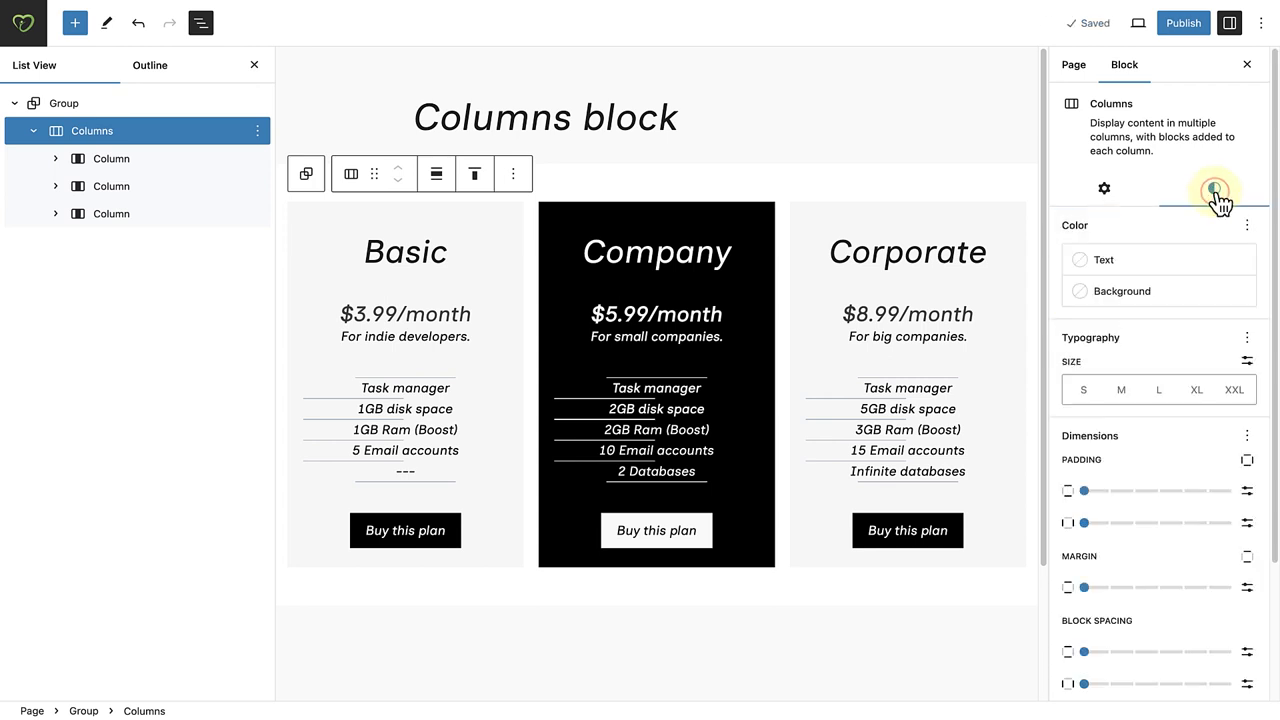
pyautogui.click(1212, 188)
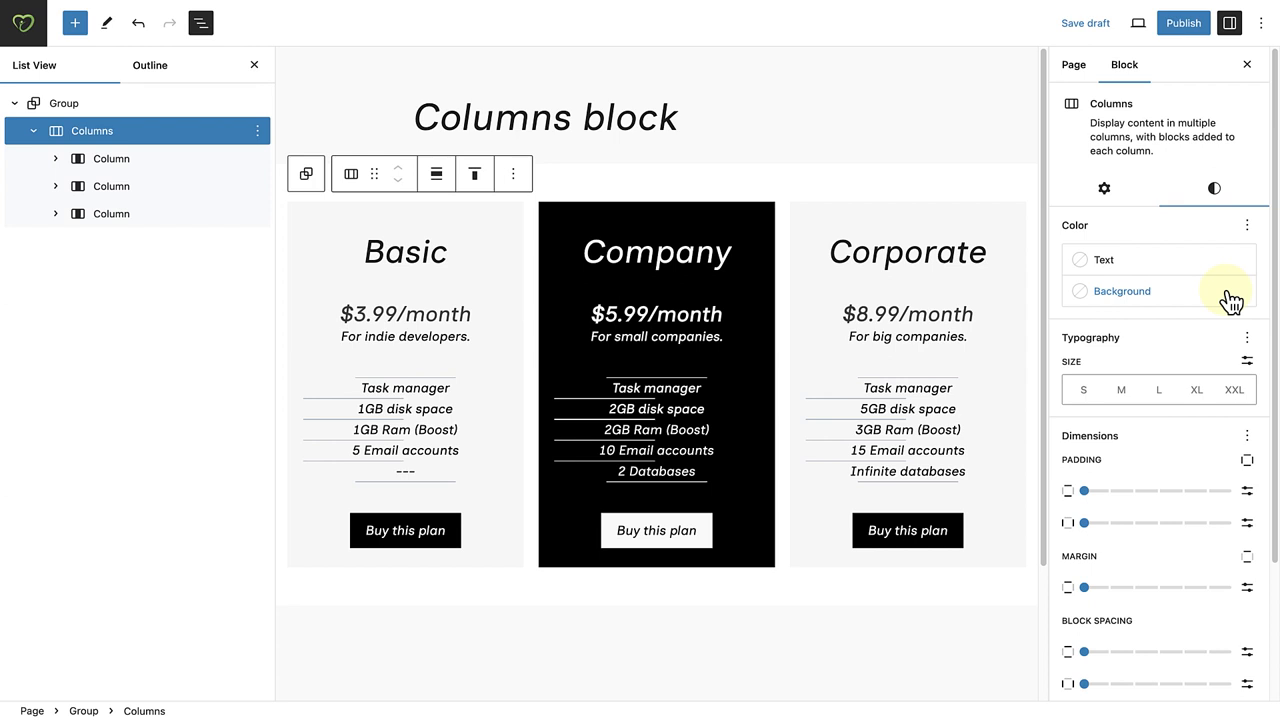
pyautogui.moveTo(1248, 340)
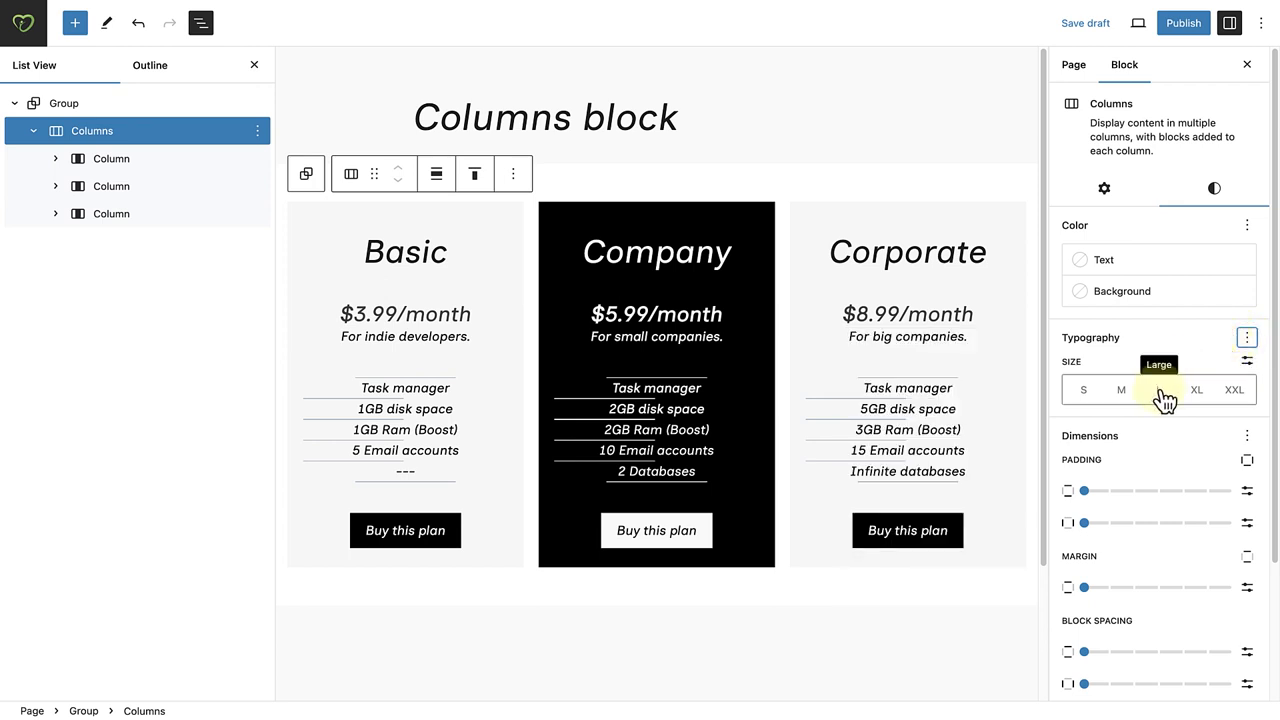
pyautogui.click(1160, 390)
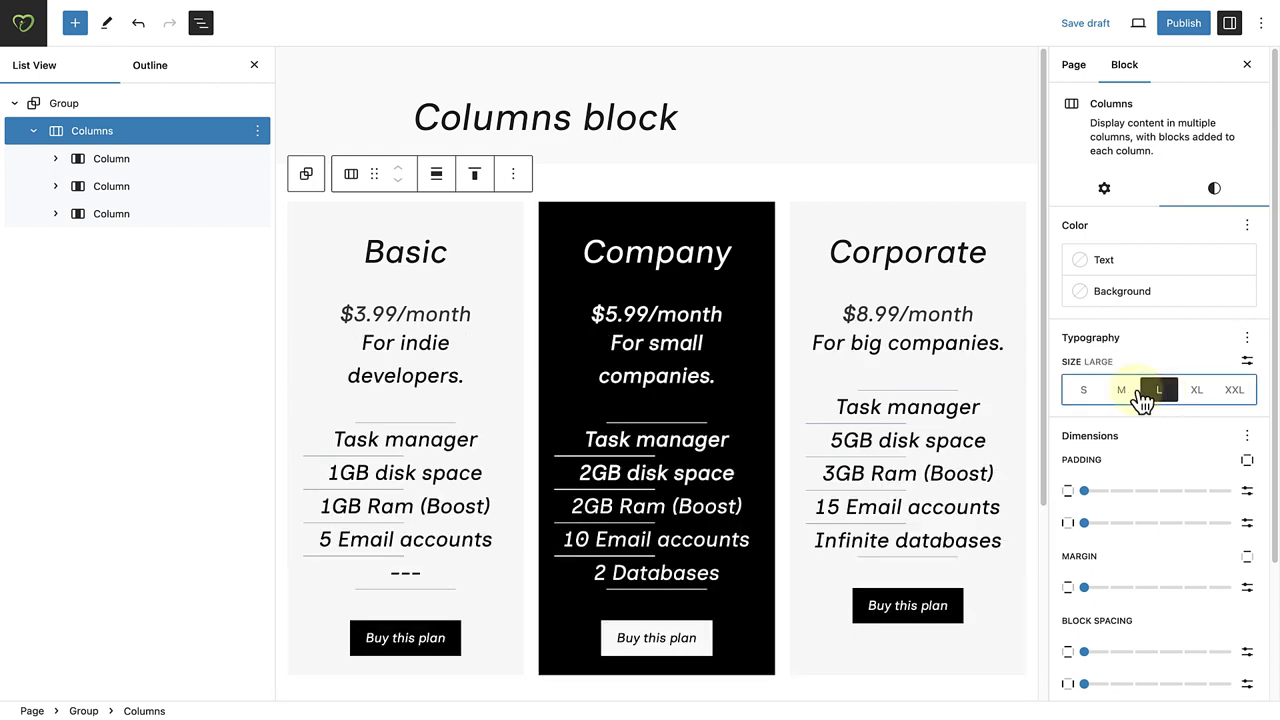
pyautogui.click(1120, 390)
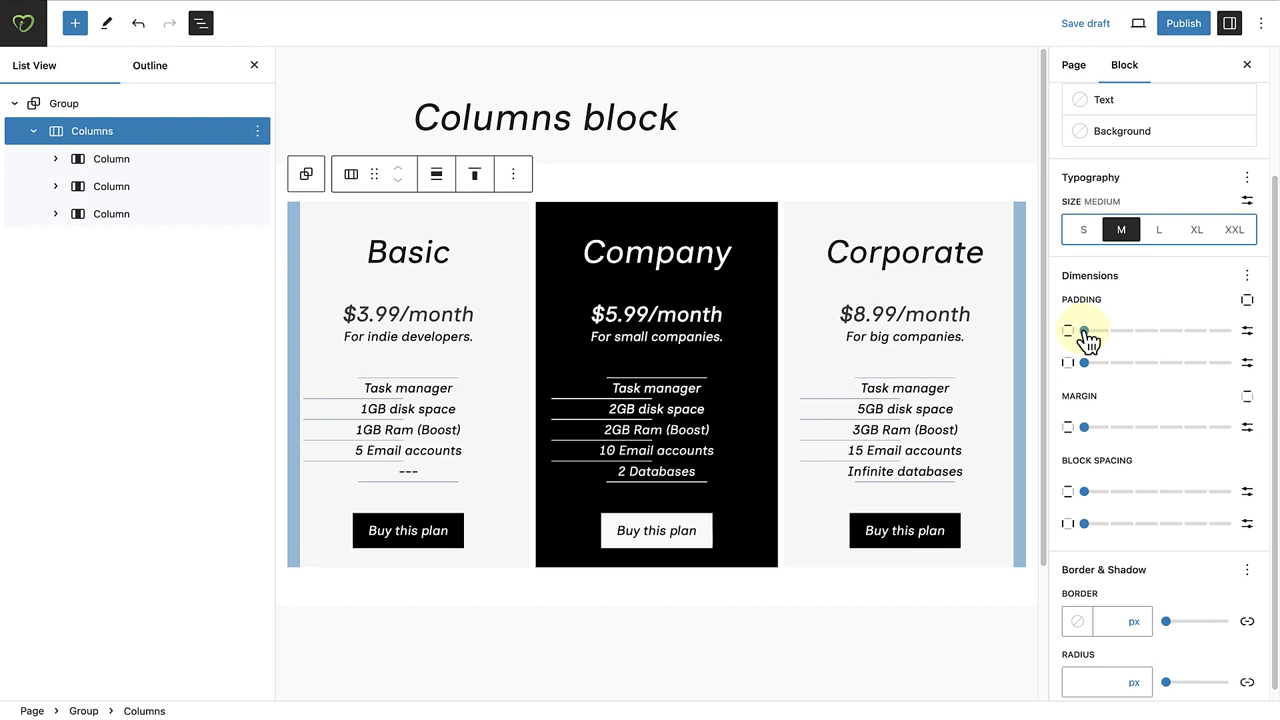
# Step: Add vertical and horizontal padding, widen the block spacing, then narrow it back
pyautogui.moveTo(1084, 330); pyautogui.dragTo(1152, 330)
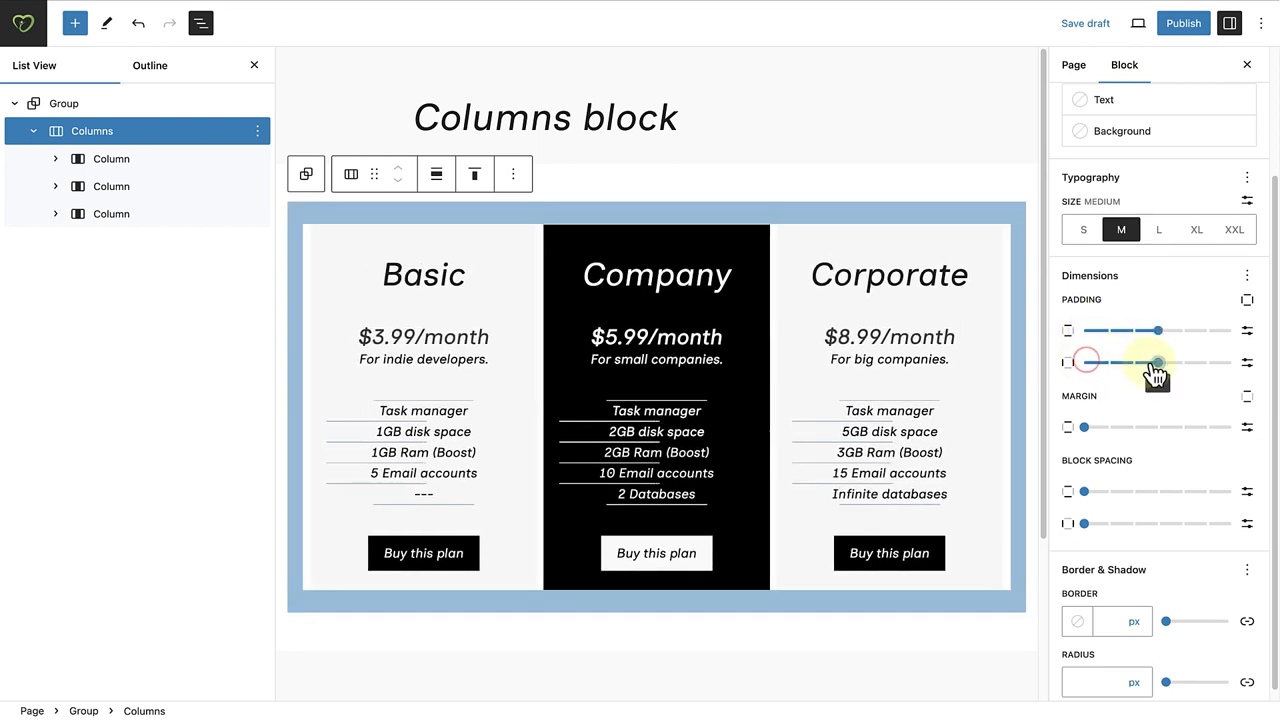
pyautogui.moveTo(1084, 362); pyautogui.dragTo(1158, 362)
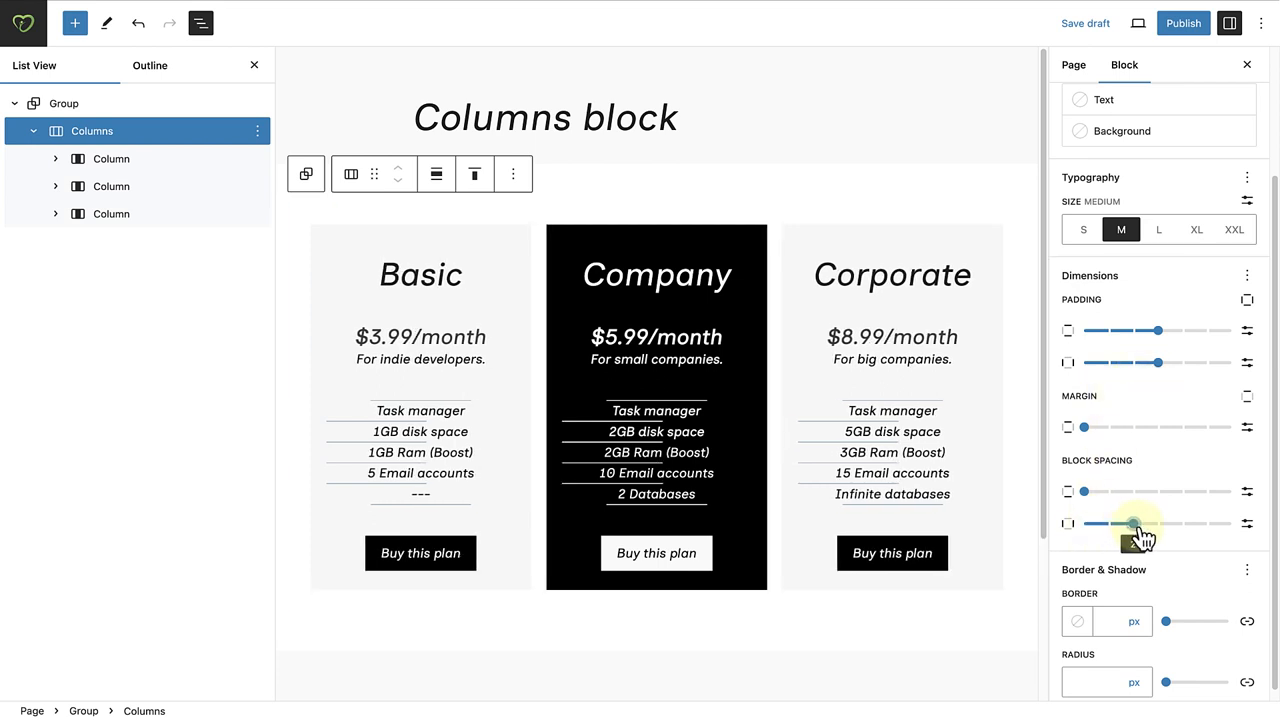
pyautogui.moveTo(1130, 524); pyautogui.dragTo(1180, 524)
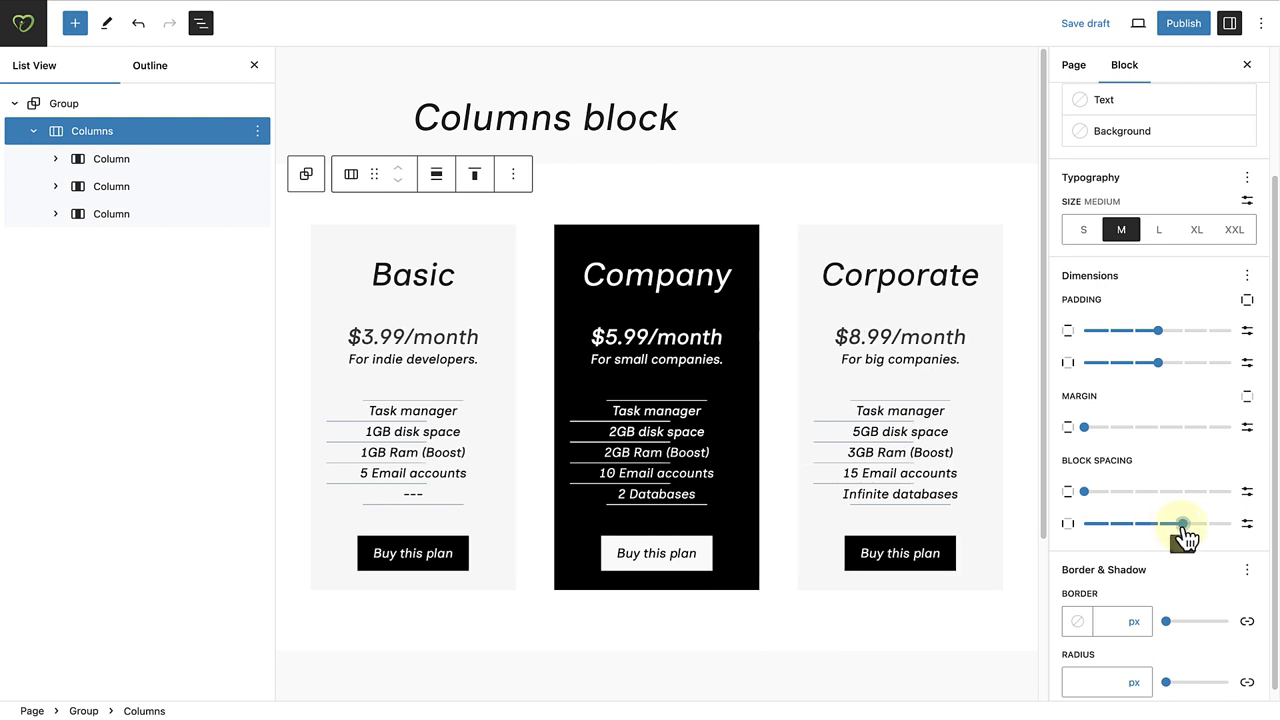
pyautogui.moveTo(1180, 524); pyautogui.dragTo(1104, 524)
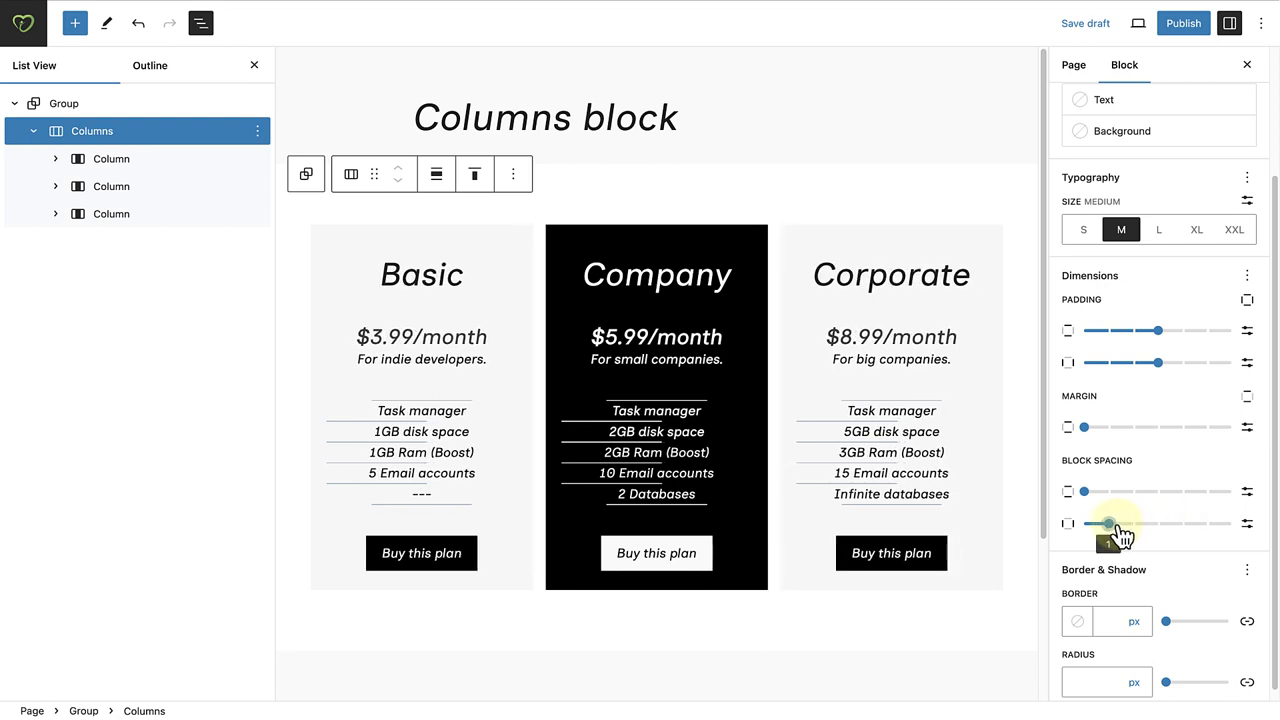
pyautogui.scroll(-3)
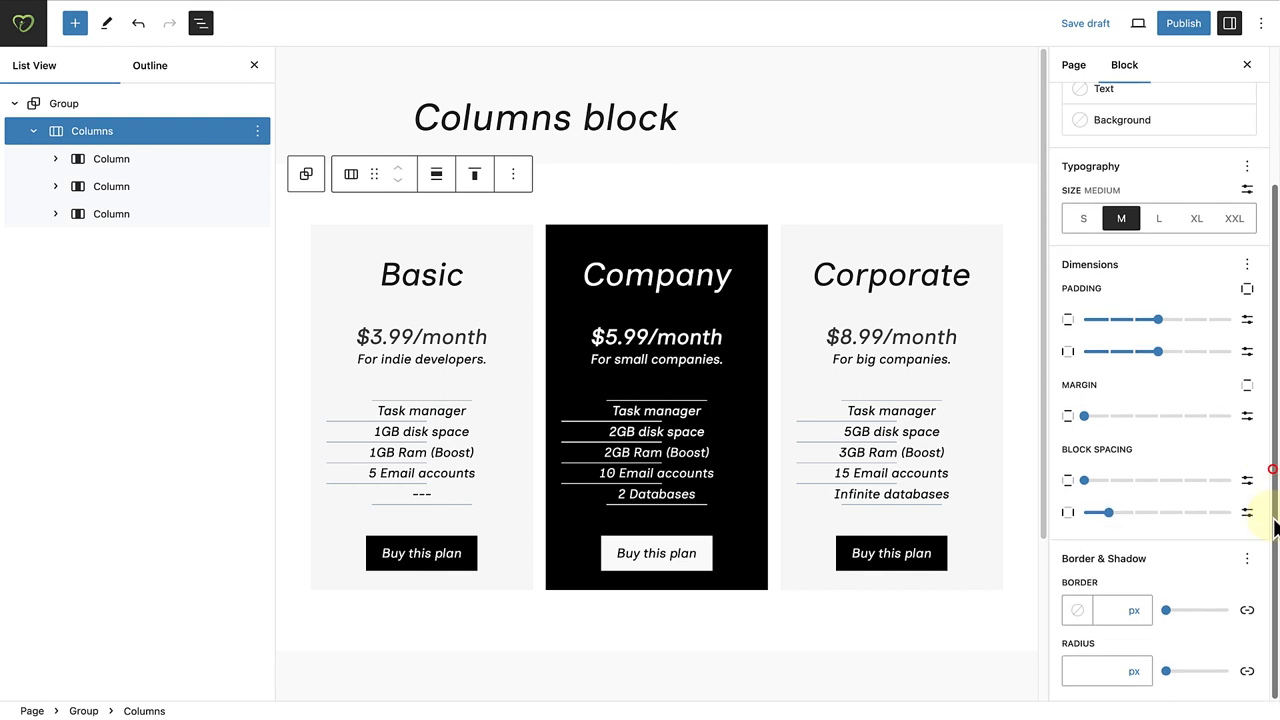
# Step: Give the columns a border width of 5, then reset it via Border & Shadow options
pyautogui.click(1108, 610)
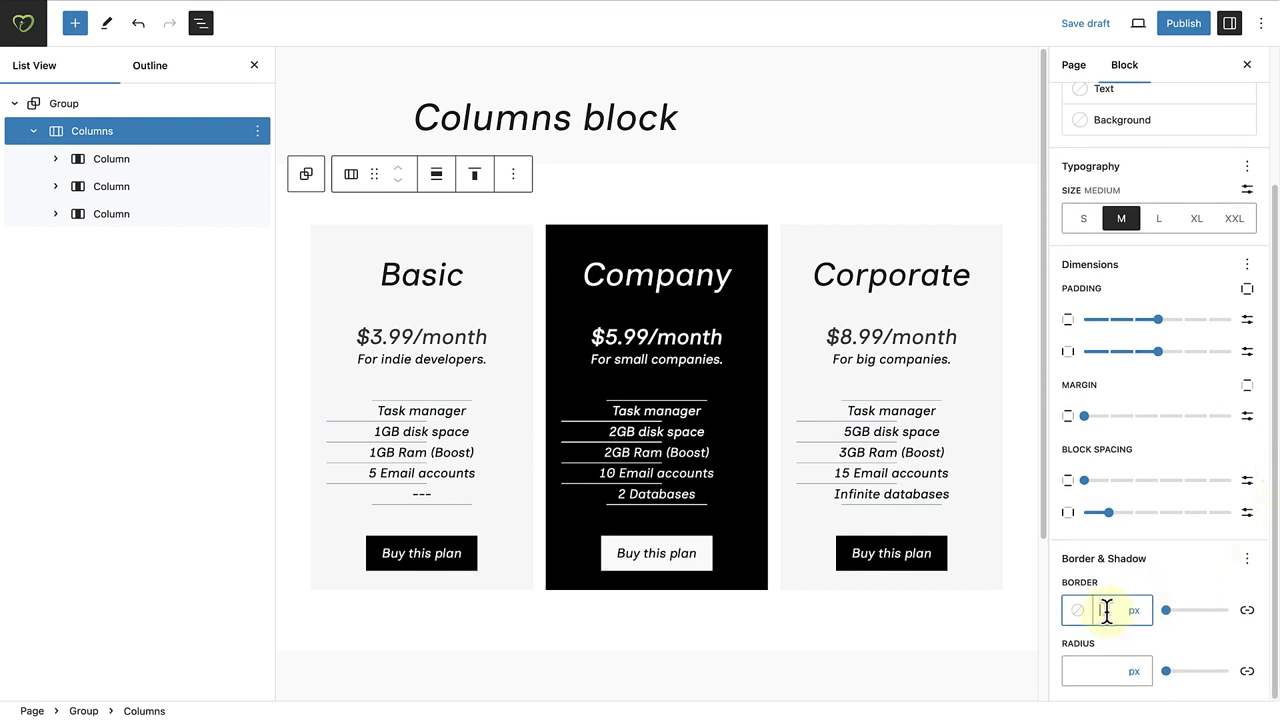
pyautogui.write('5')
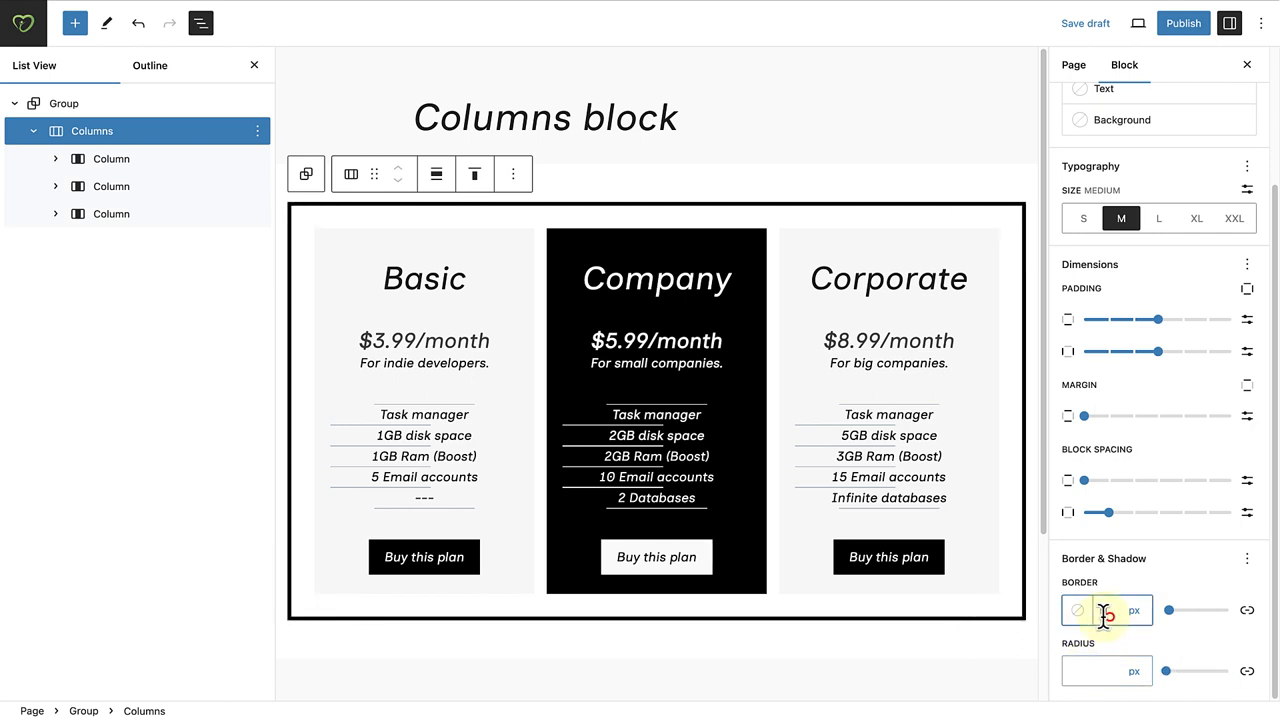
pyautogui.click(1248, 558)
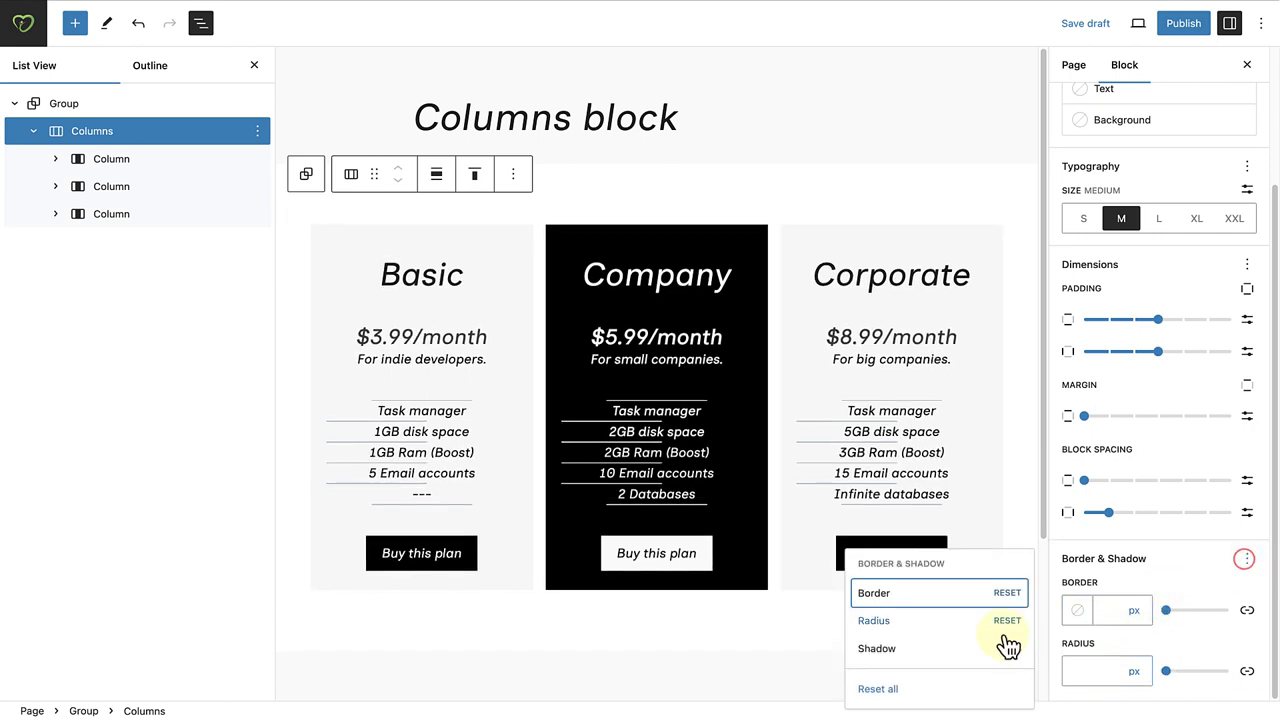
# Step: Enable a drop shadow on the columns, then bring up Transform choices for two paragraphs
pyautogui.click(876, 648)
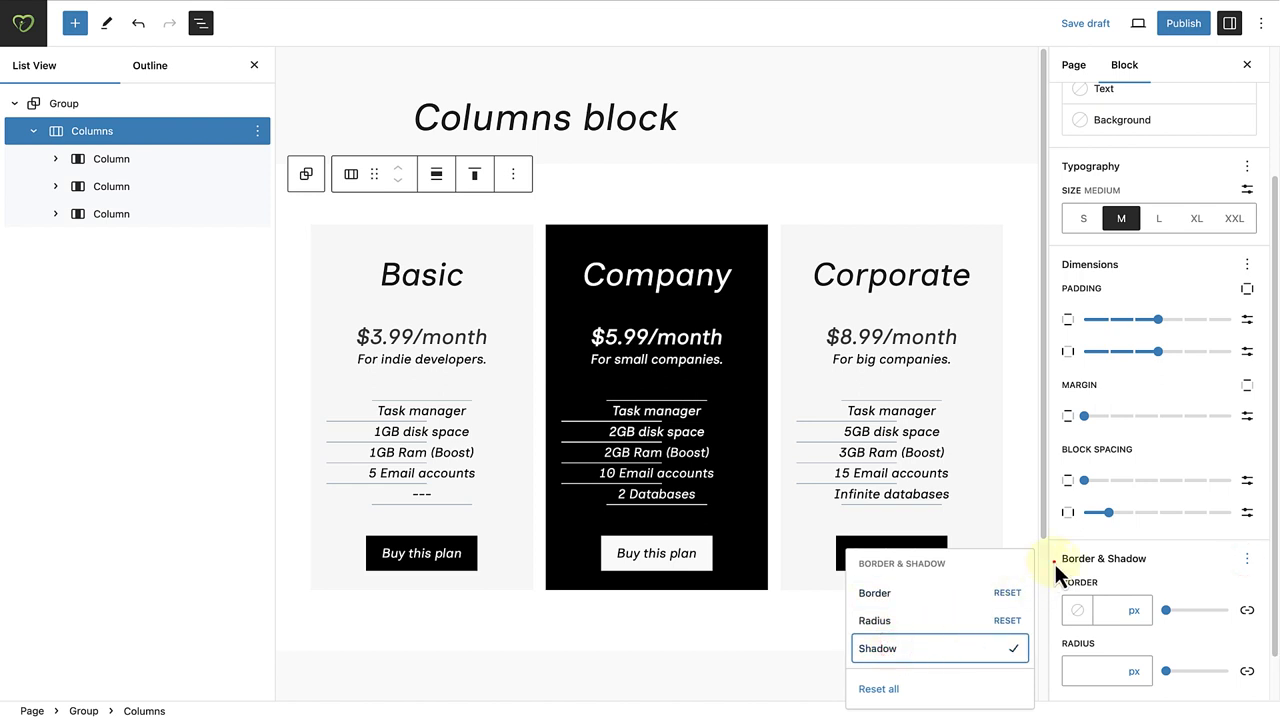
pyautogui.click(876, 648)
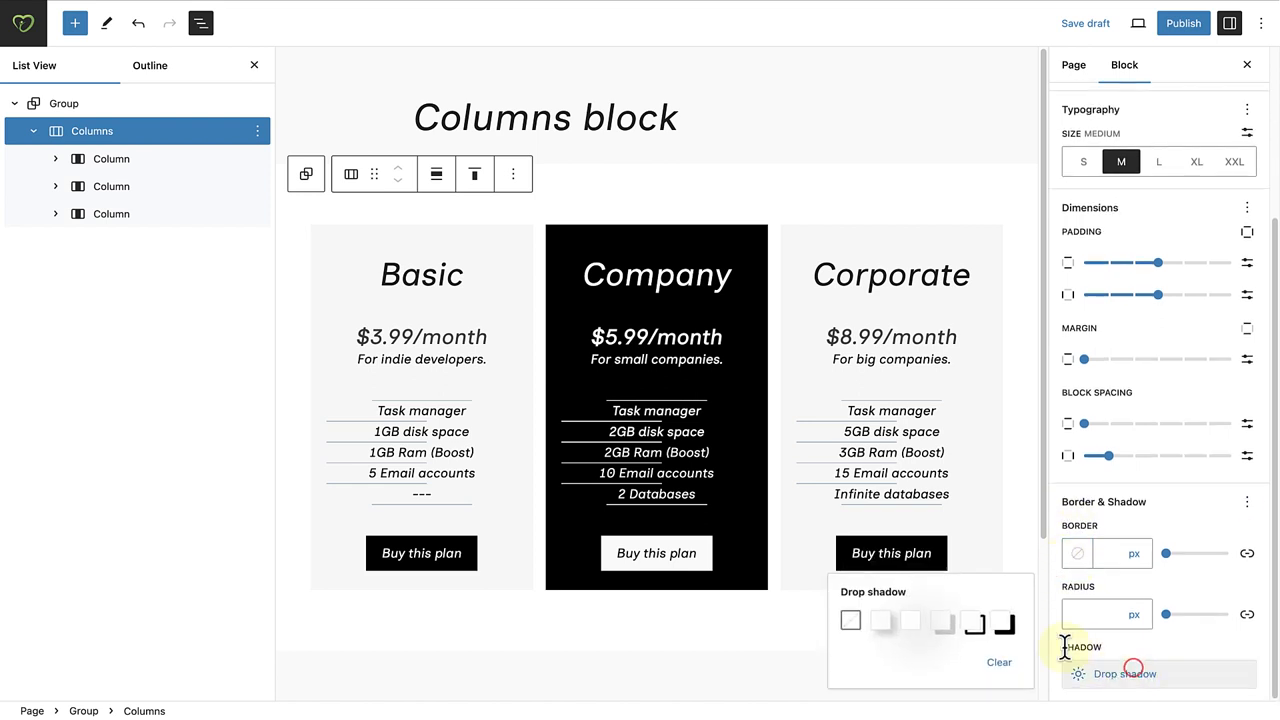
pyautogui.click(880, 620)
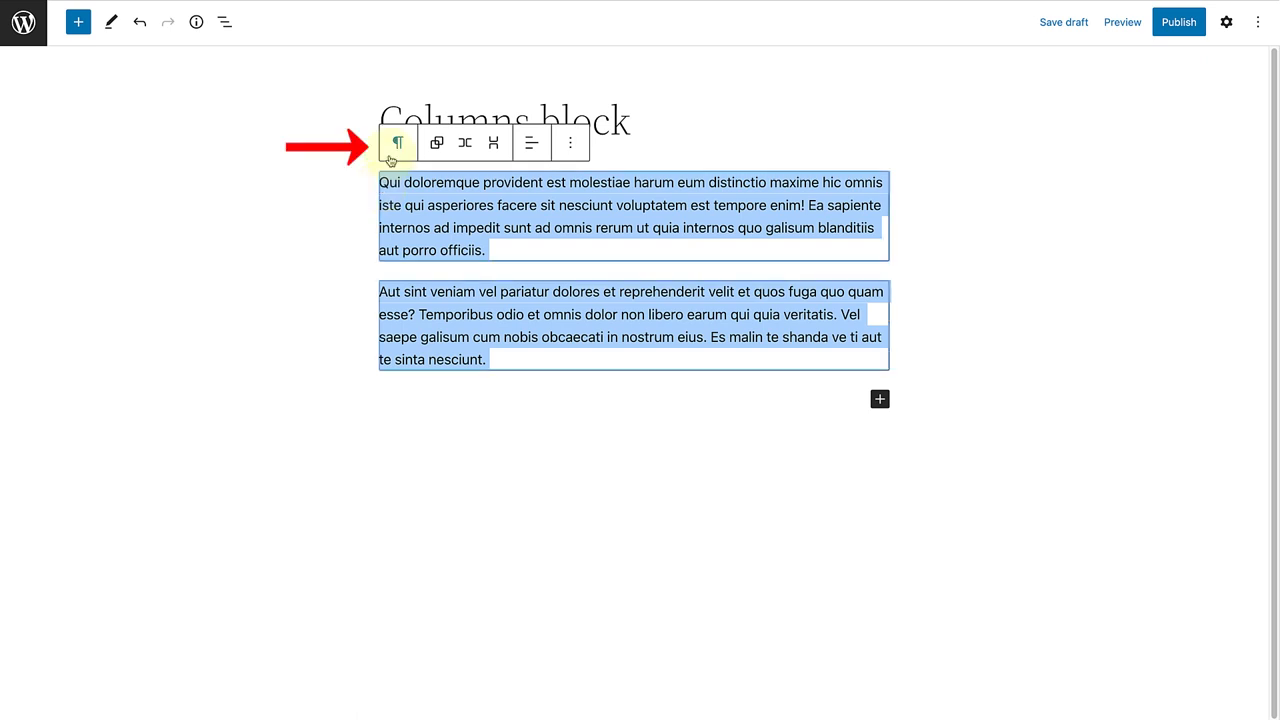
pyautogui.click(398, 142)
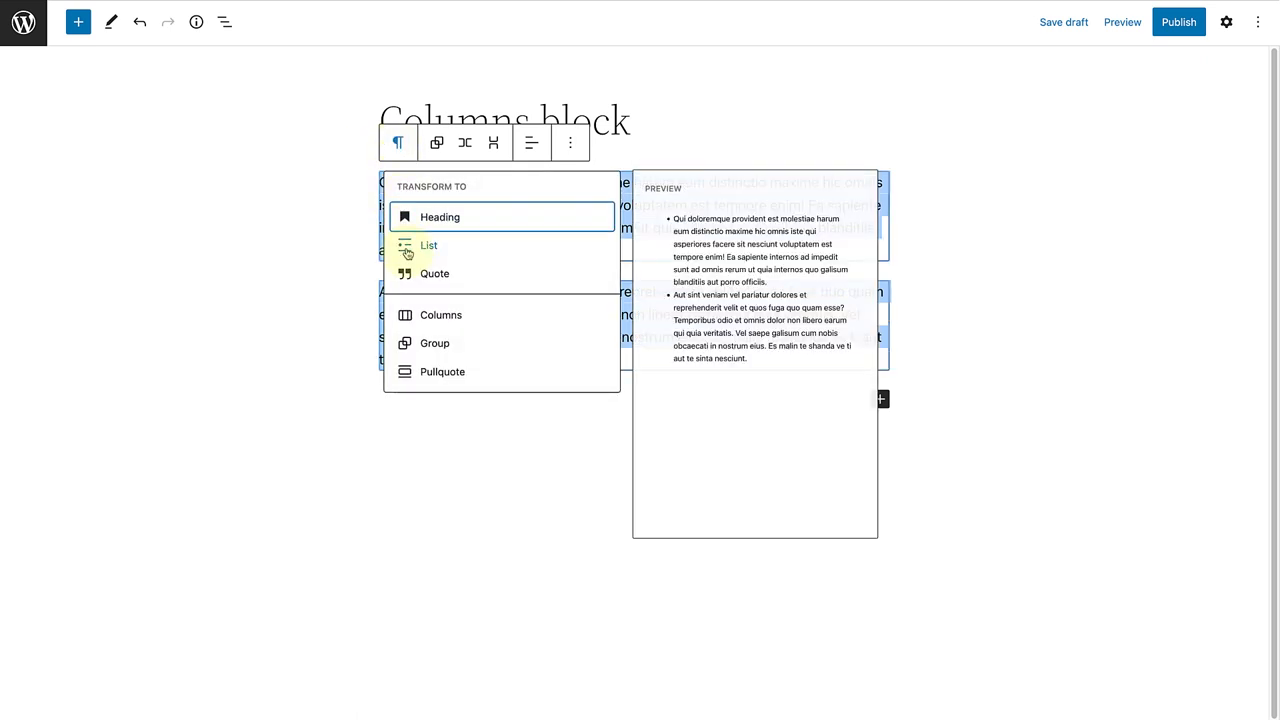